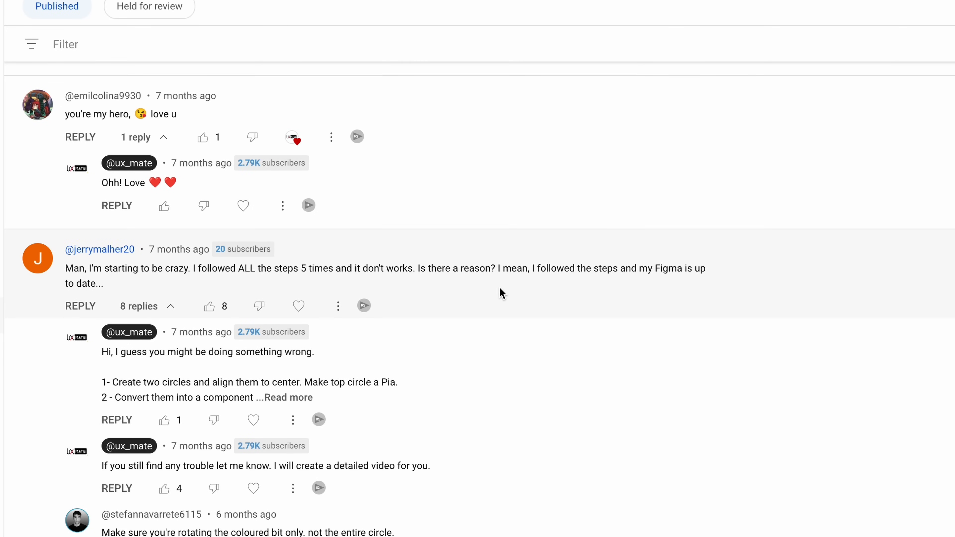
# Step: Hollow the 443×443 circle into a thick ring and close its sweep back to a full loop
pyautogui.scroll(-3)
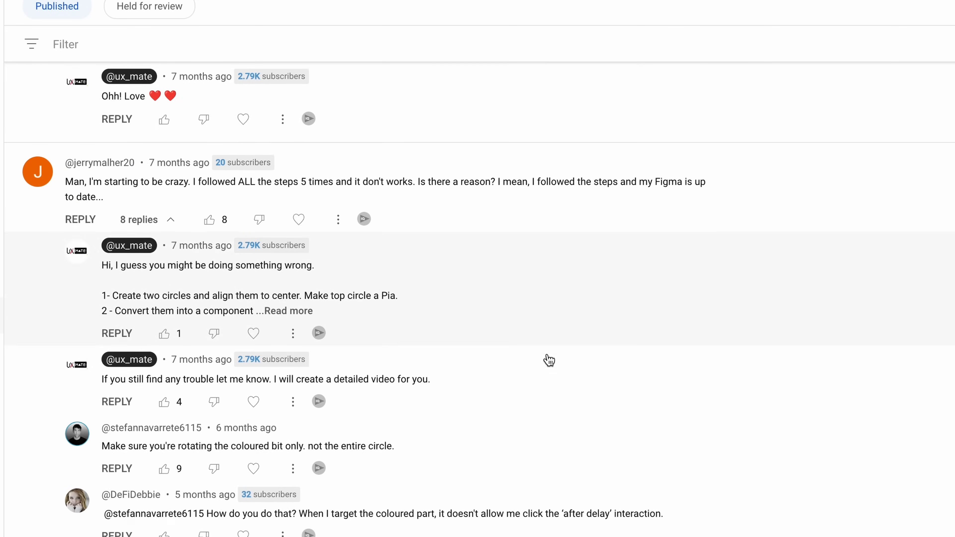
pyautogui.scroll(-3)
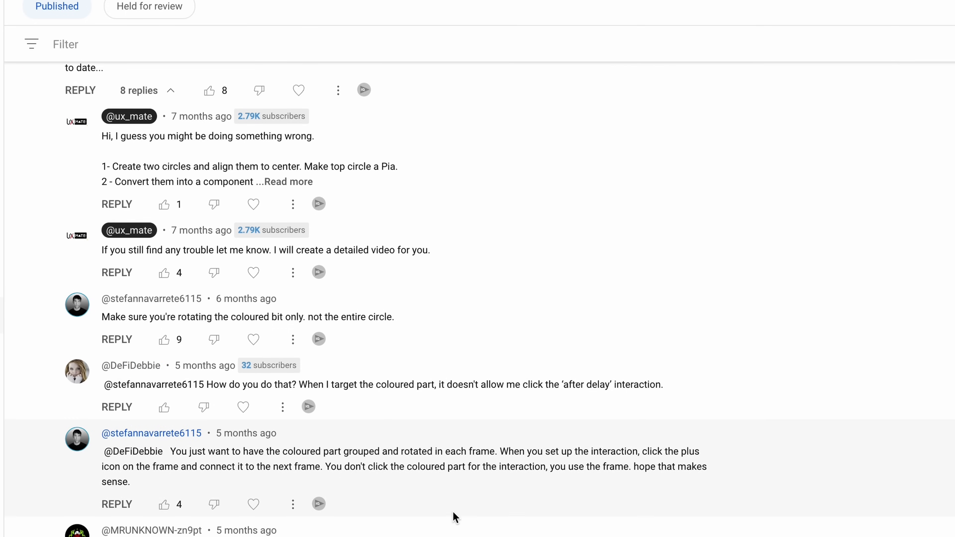
pyautogui.scroll(-3)
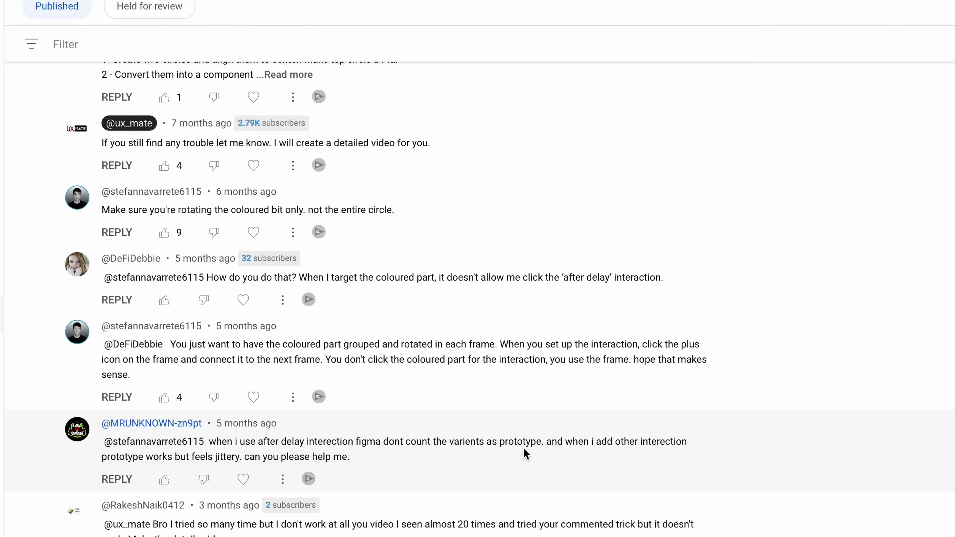
pyautogui.scroll(-3)
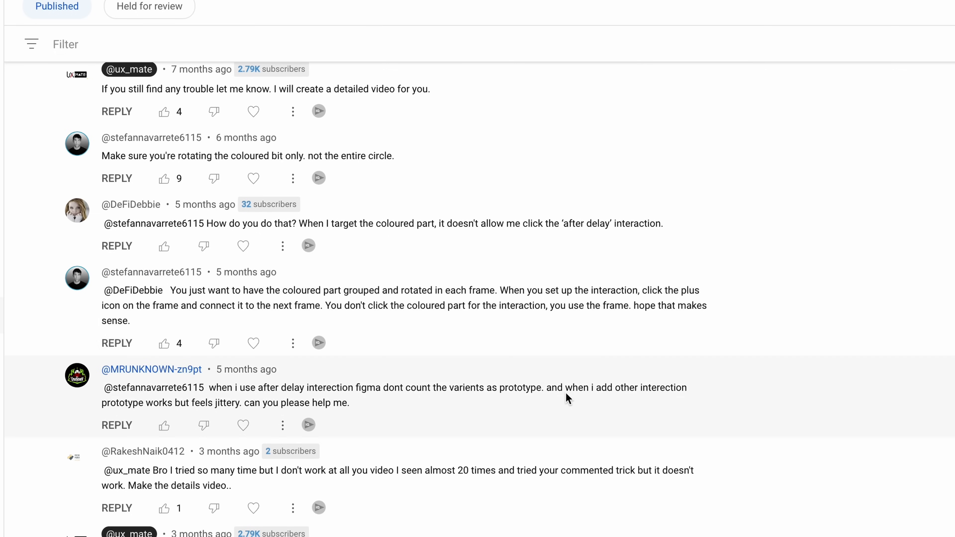
pyautogui.scroll(-3)
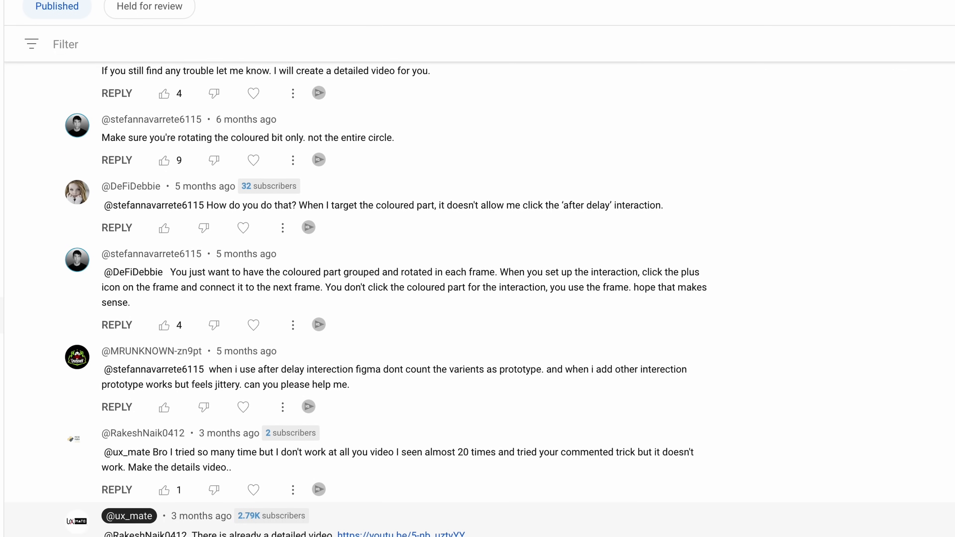
pyautogui.scroll(-3)
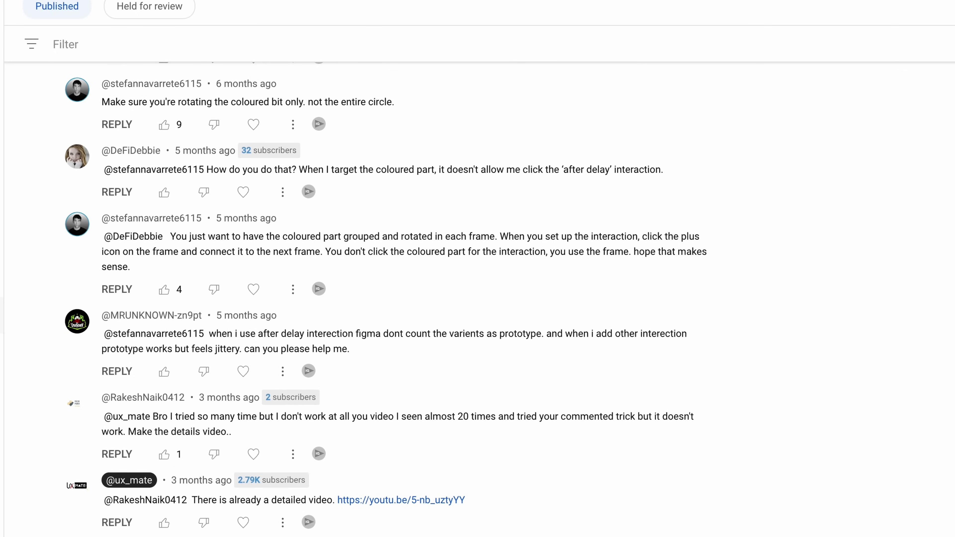
pyautogui.scroll(-3)
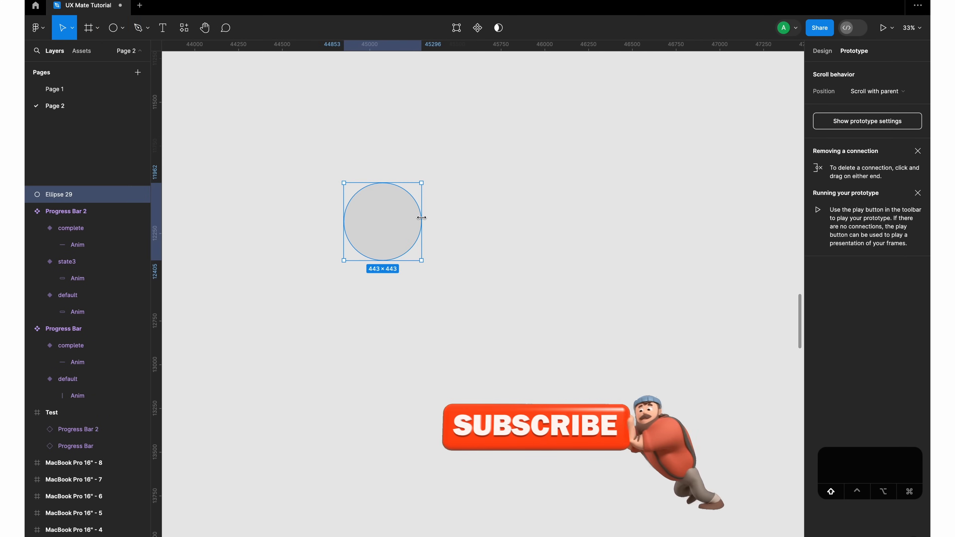
pyautogui.scroll(-3)
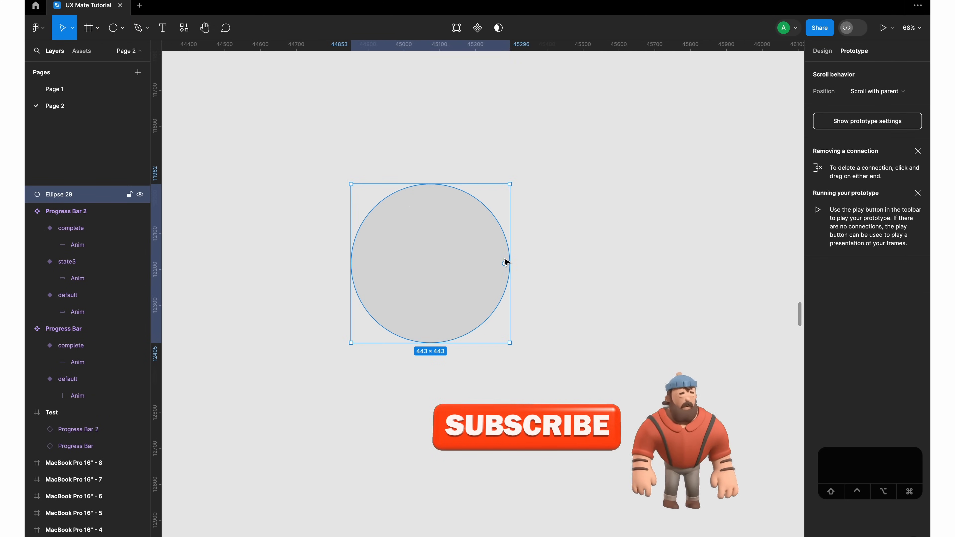
pyautogui.moveTo(505, 262); pyautogui.dragTo(432, 263)
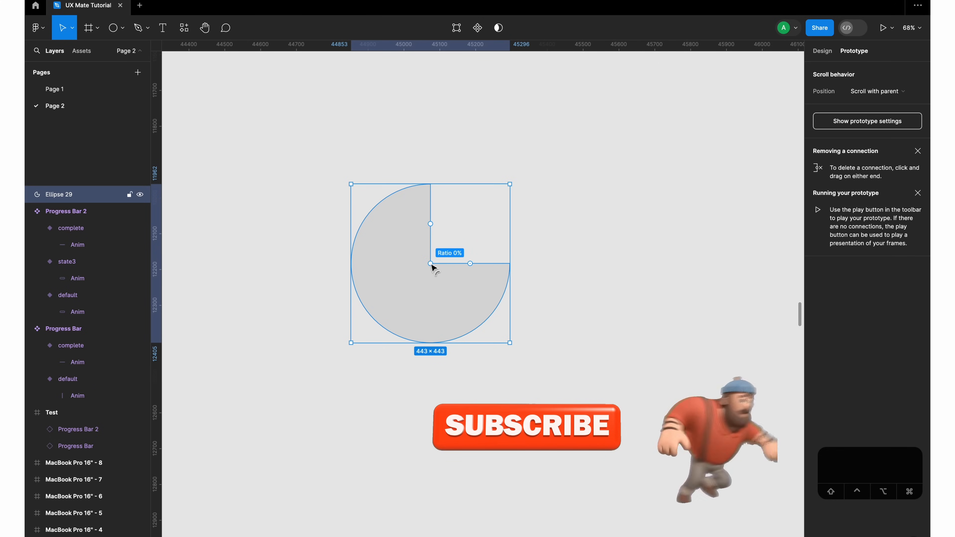
pyautogui.moveTo(430, 263); pyautogui.dragTo(387, 309)
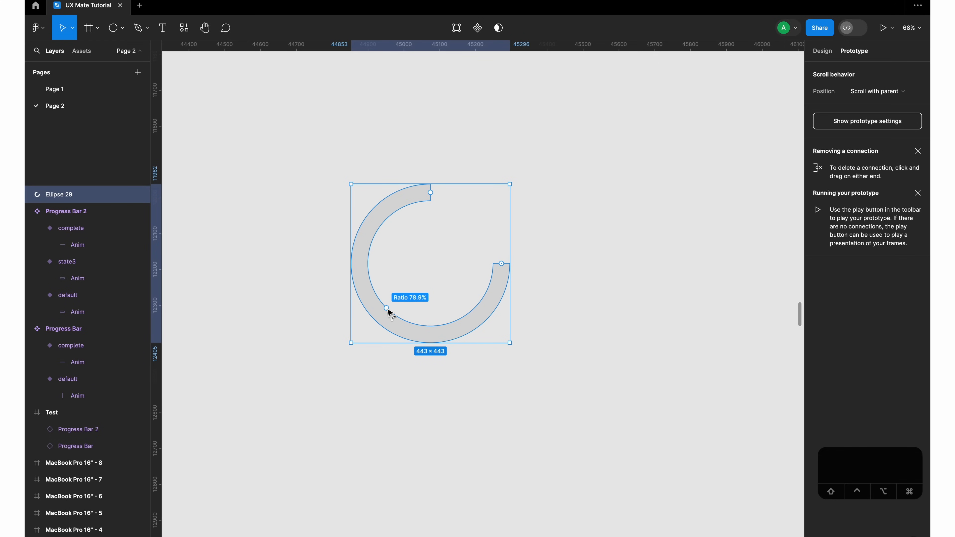
pyautogui.moveTo(387, 307); pyautogui.dragTo(390, 303)
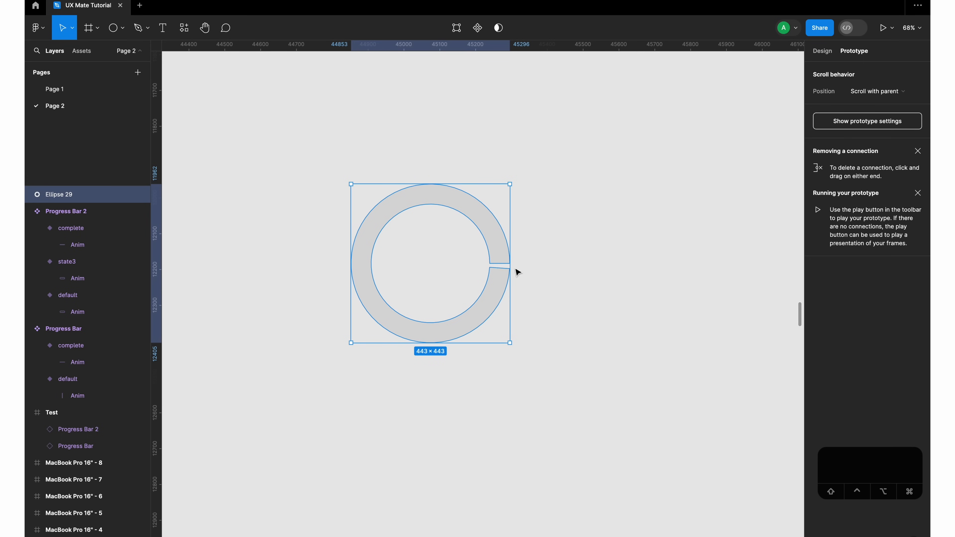
pyautogui.moveTo(500, 268); pyautogui.dragTo(499, 265)
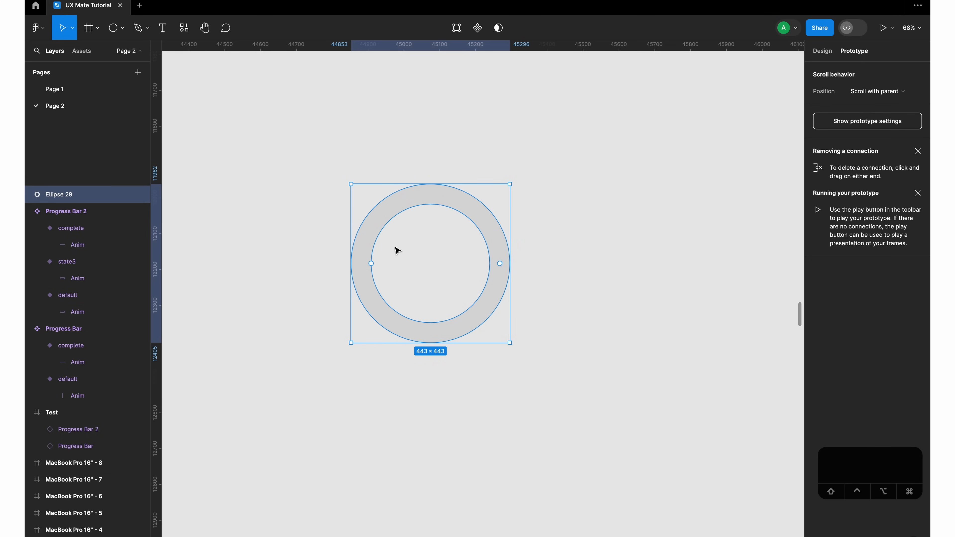
pyautogui.moveTo(496, 262)
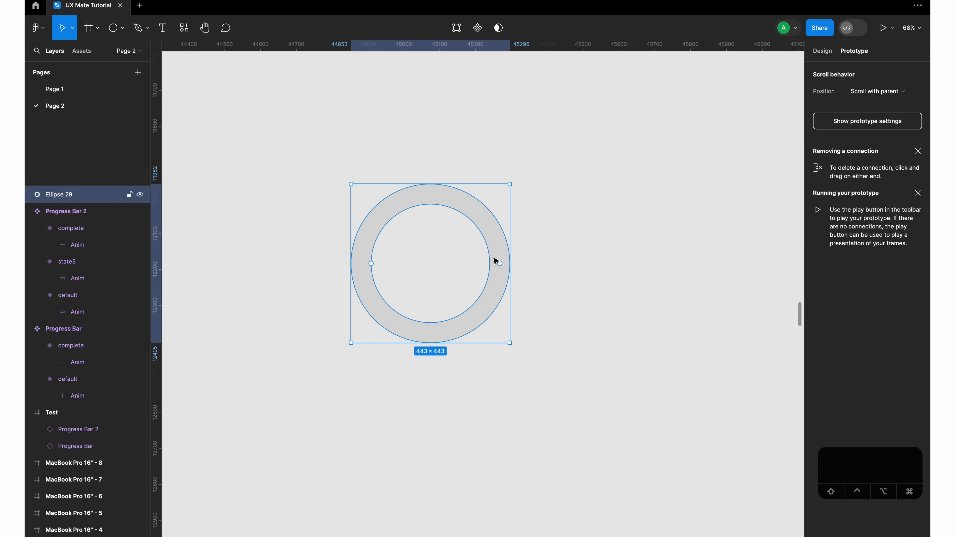
# Step: Set the ring's width to 500 with proportions locked and rename its layer BG
pyautogui.click(822, 51)
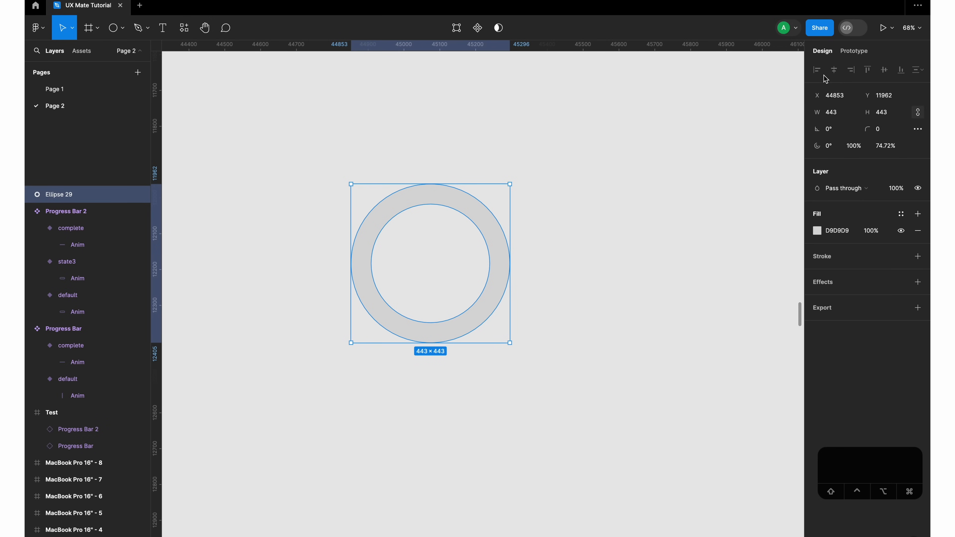
pyautogui.click(831, 112)
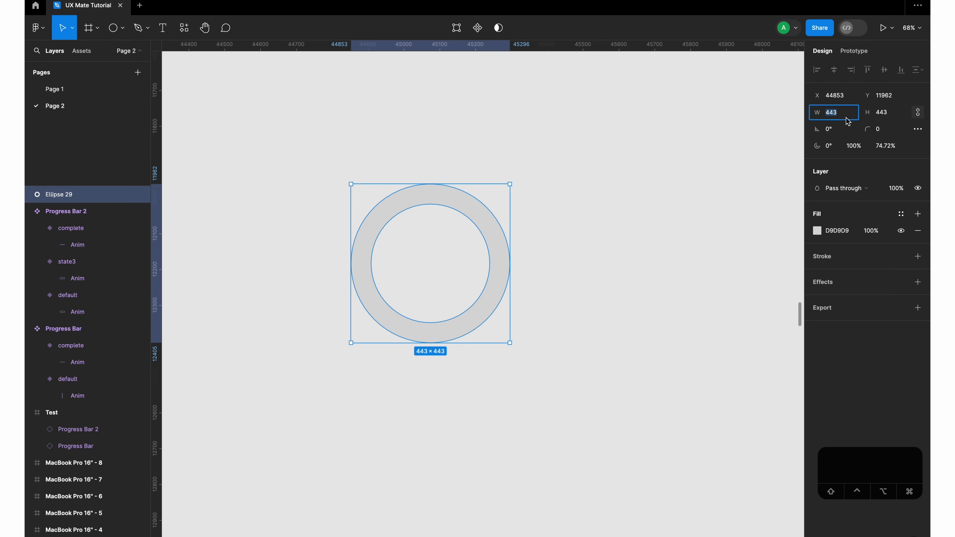
pyautogui.write('500')
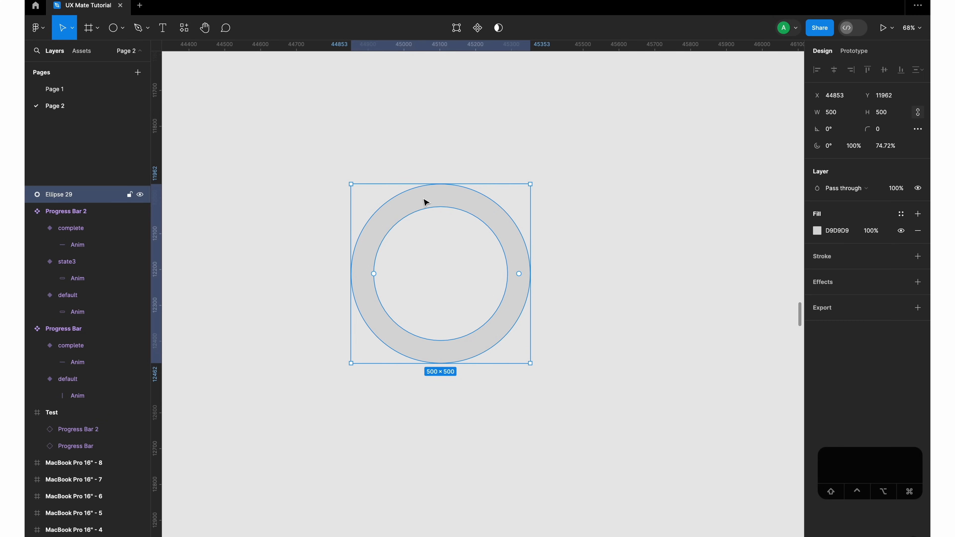
pyautogui.doubleClick(63, 195)
pyautogui.write('BG')
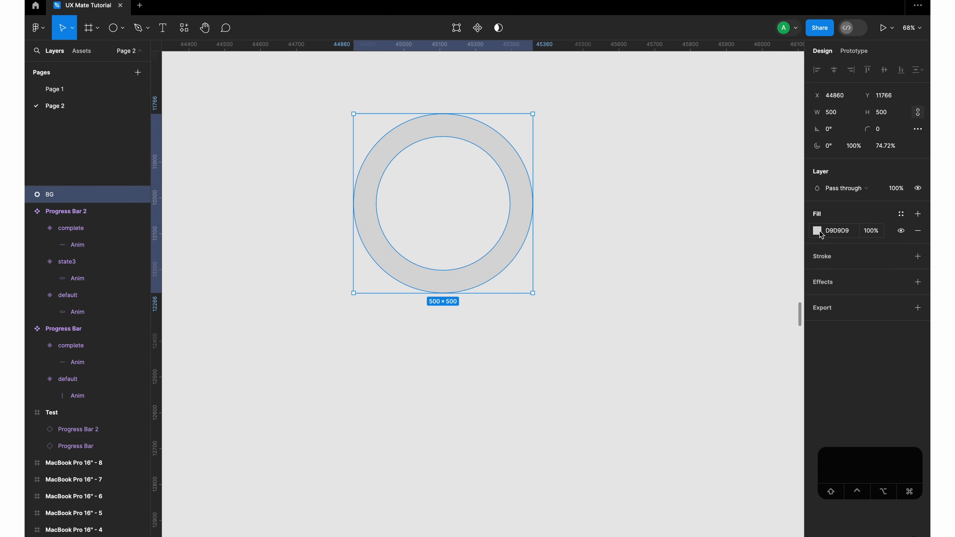
# Step: Set the BG ring's fill to dark grey 303030
pyautogui.click(817, 230)
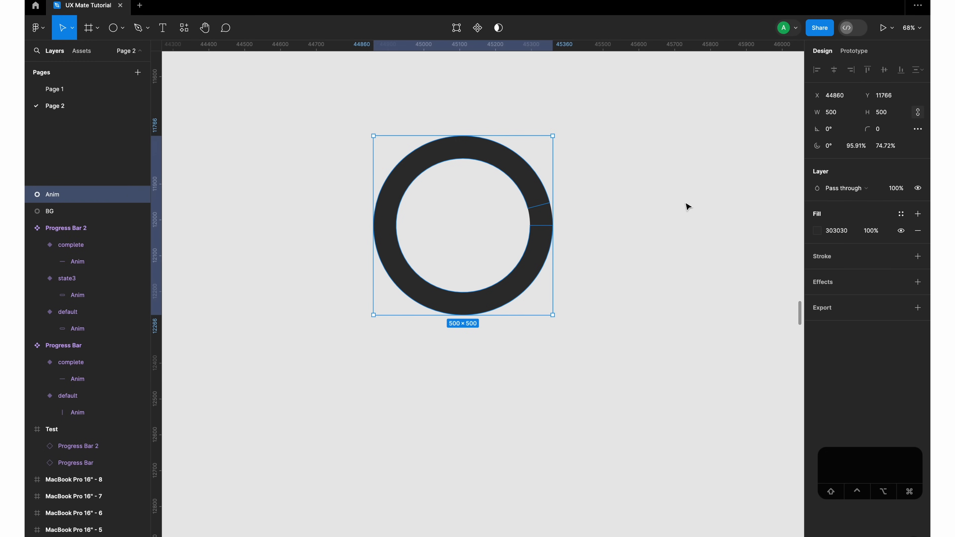
# Step: Recolour the Anim ring cyan 52D6DD and trim it to a 25% arc starting at -90°
pyautogui.click(817, 230)
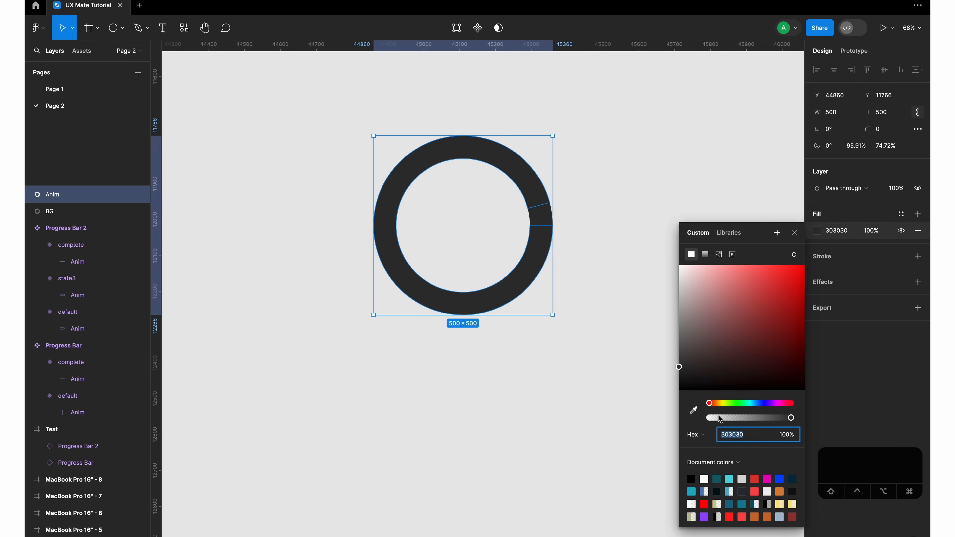
pyautogui.moveTo(708, 403); pyautogui.dragTo(751, 402)
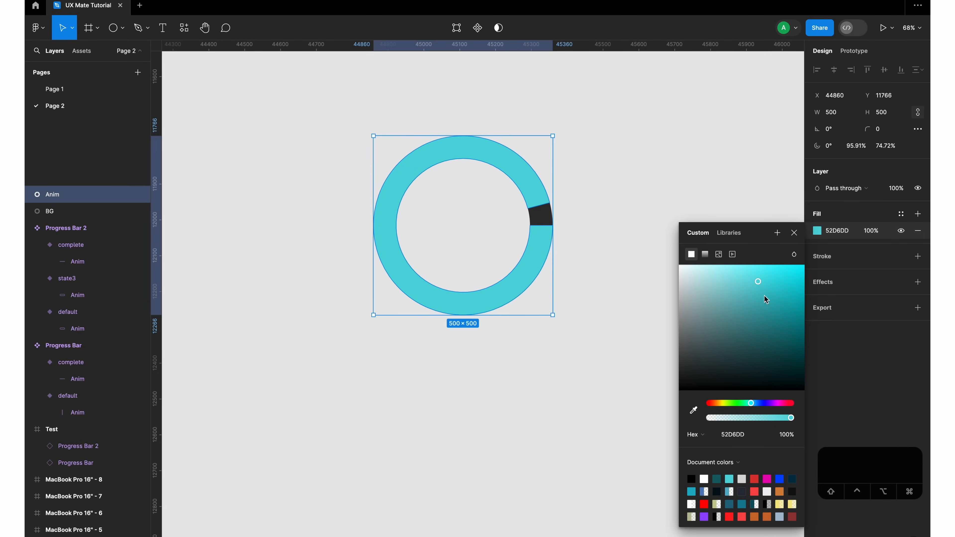
pyautogui.moveTo(549, 216); pyautogui.dragTo(540, 210)
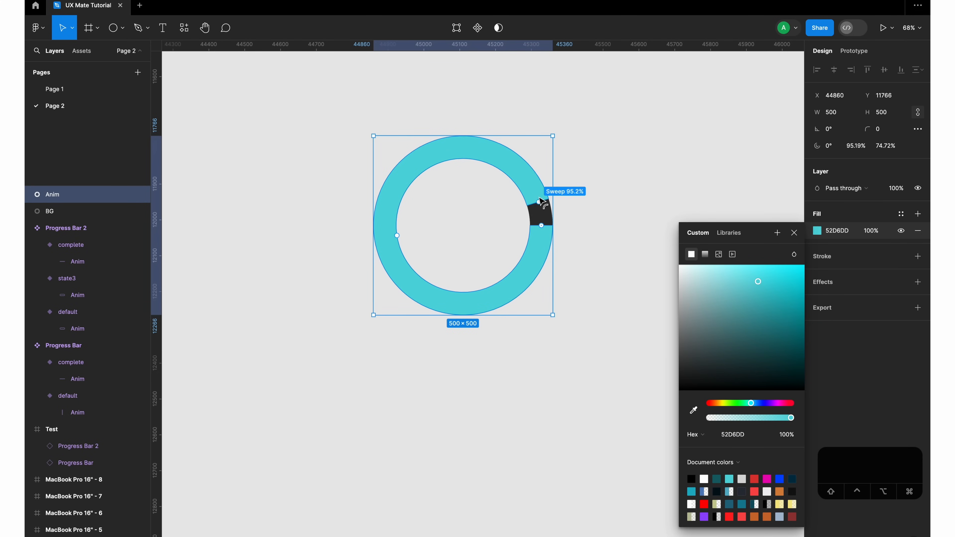
pyautogui.moveTo(540, 223); pyautogui.dragTo(463, 163)
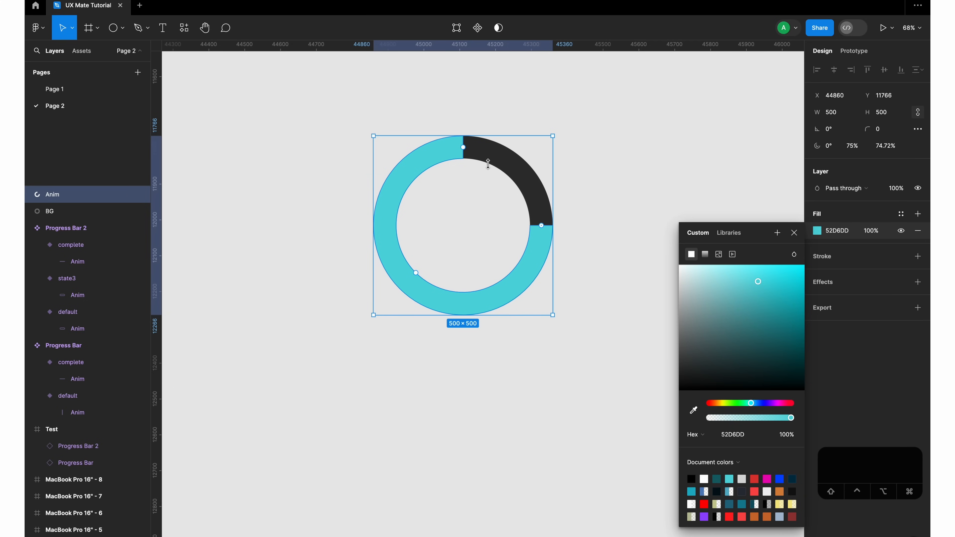
pyautogui.moveTo(463, 146); pyautogui.dragTo(407, 156)
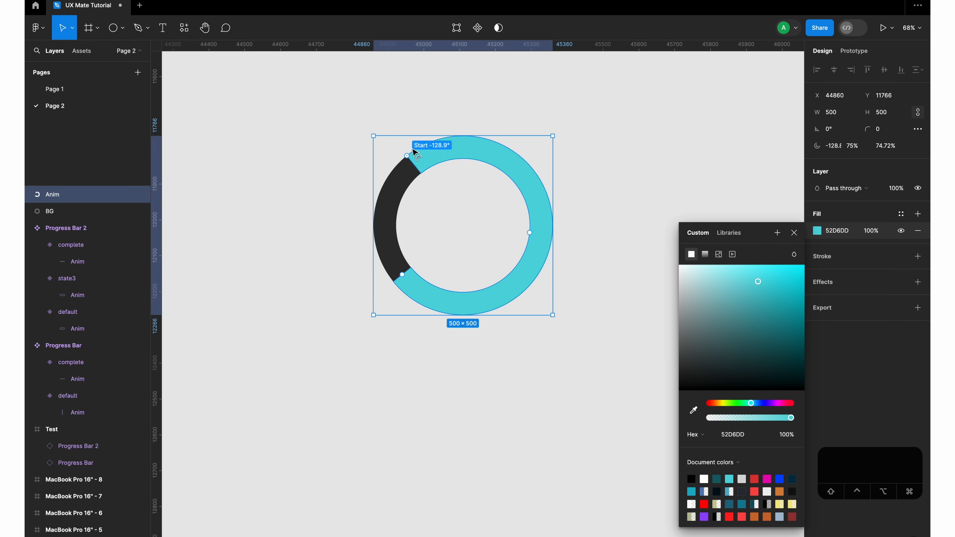
pyautogui.moveTo(406, 156); pyautogui.dragTo(462, 147)
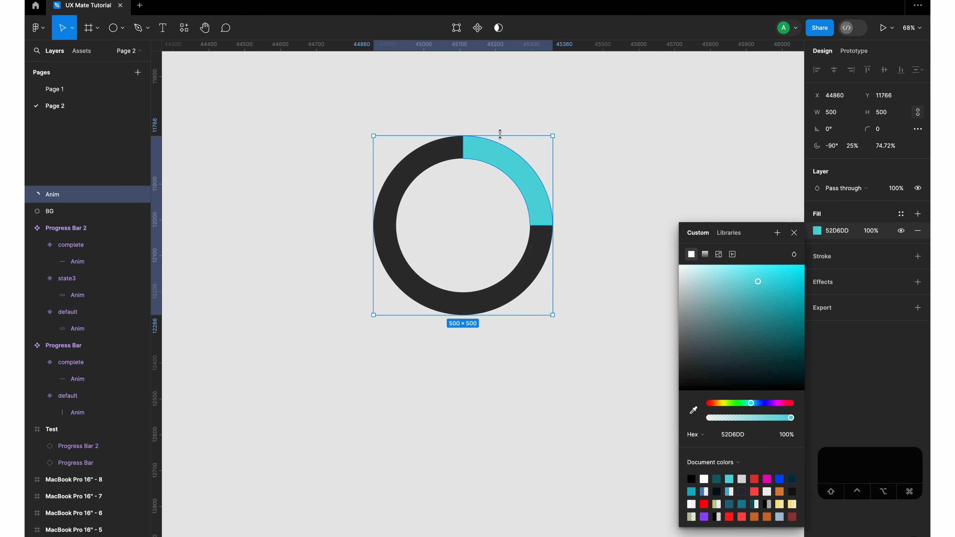
pyautogui.moveTo(905, 208)
pyautogui.write('120')
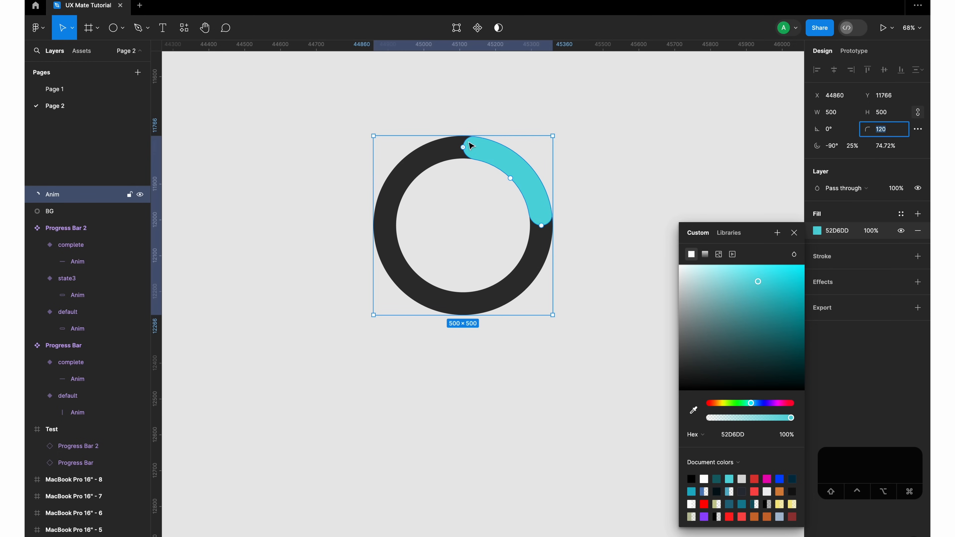
pyautogui.moveTo(464, 181)
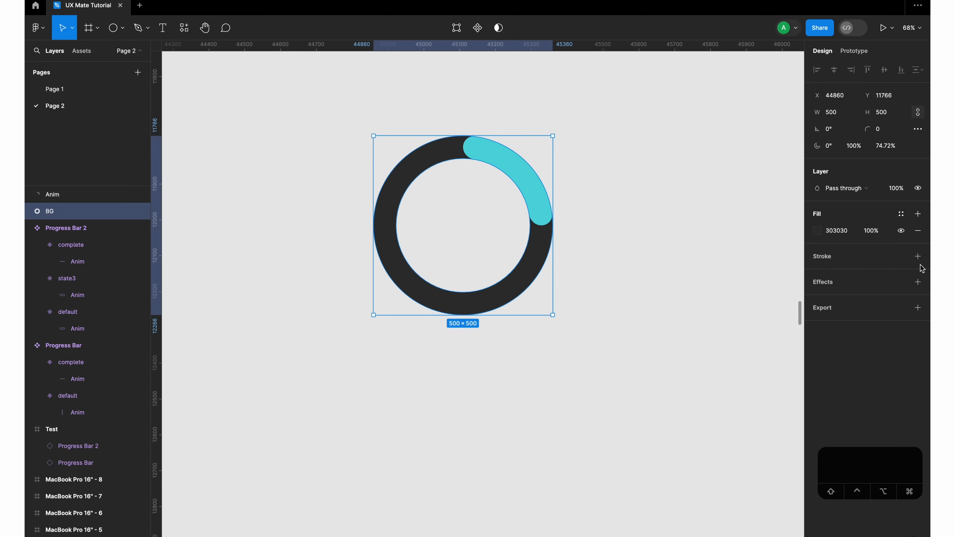
# Step: Give the BG ring an outside stroke of weight 2
pyautogui.click(917, 256)
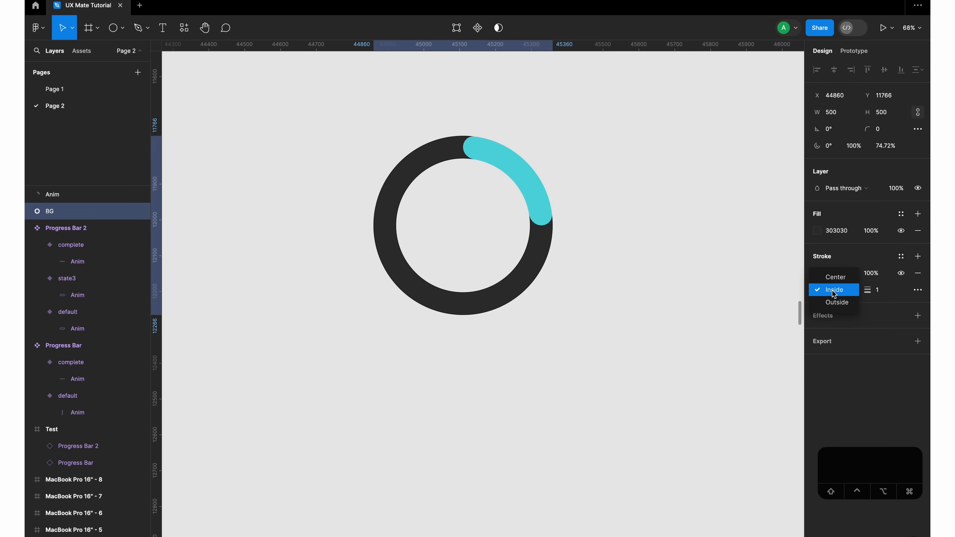
pyautogui.click(836, 302)
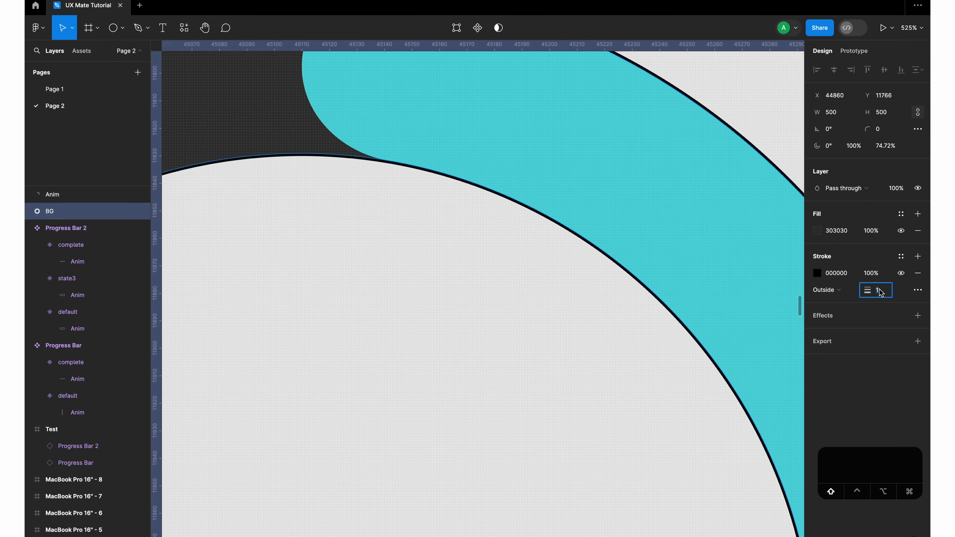
pyautogui.click(825, 290)
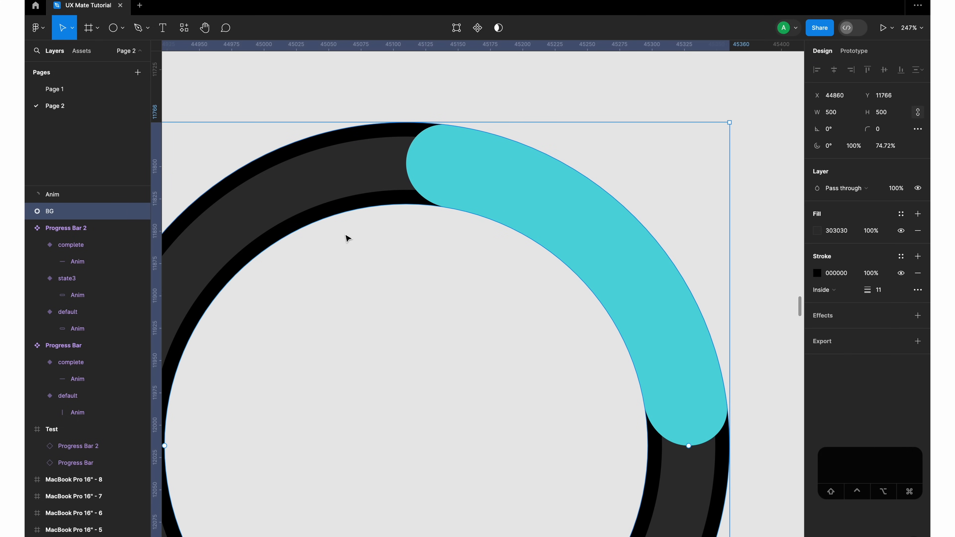
pyautogui.click(821, 290)
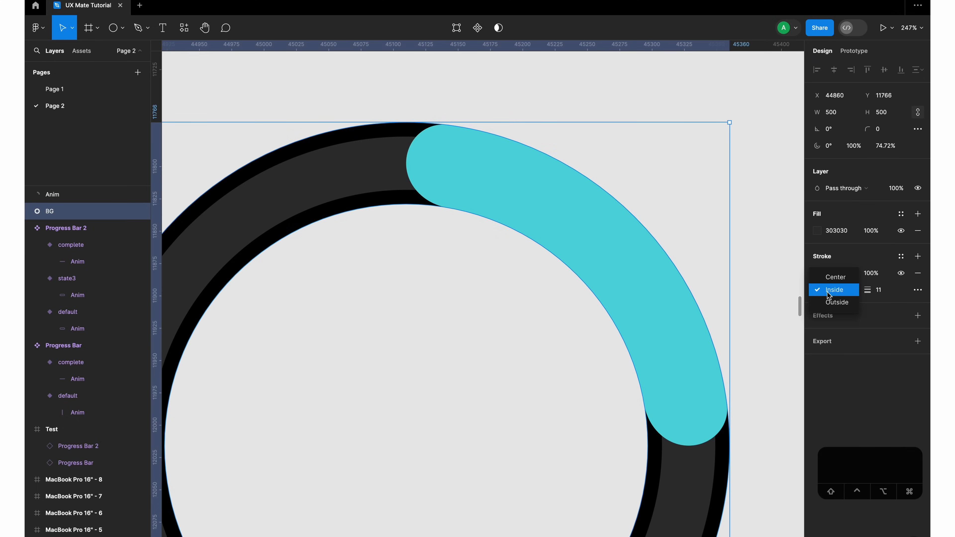
pyautogui.click(836, 302)
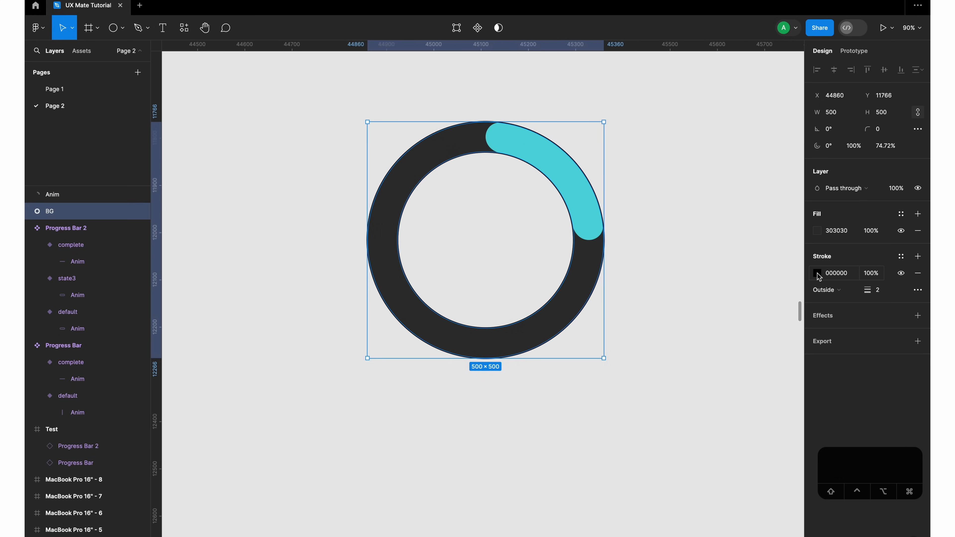
# Step: Make the stroke a linear gradient from teal 52D6DD to a near-black teal
pyautogui.click(817, 273)
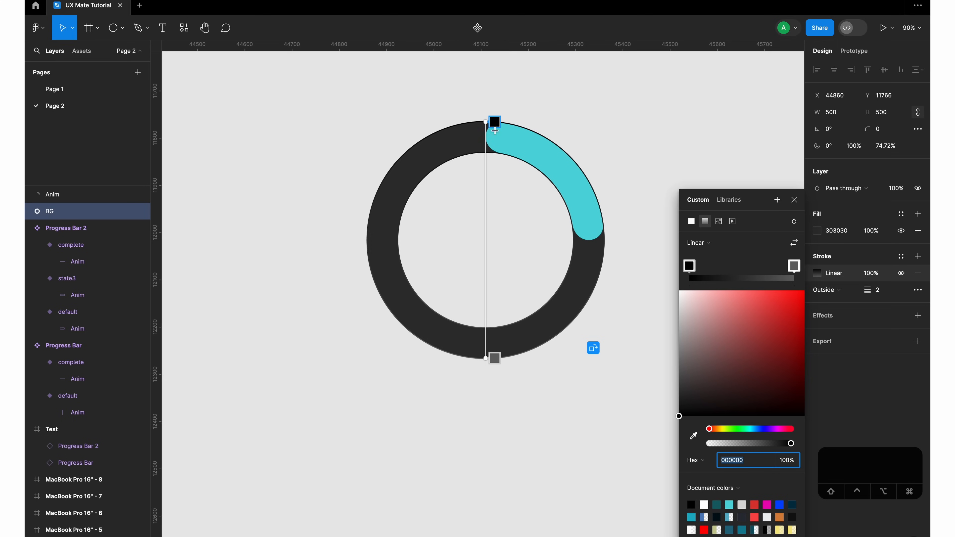
pyautogui.click(689, 266)
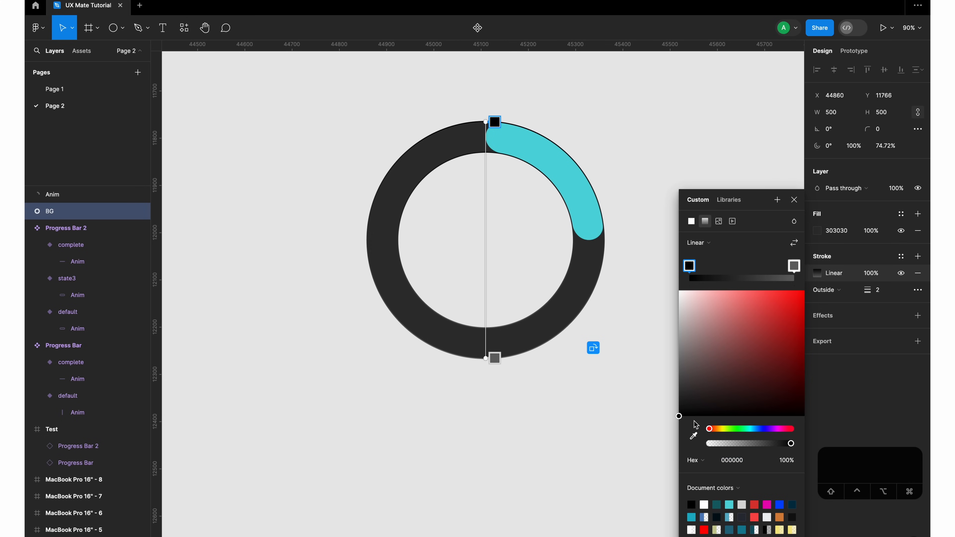
pyautogui.click(757, 306)
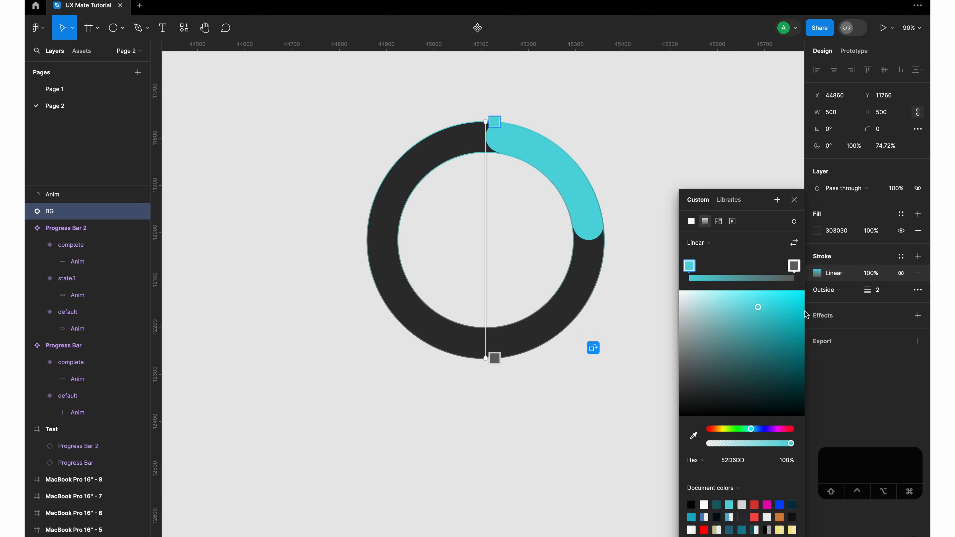
pyautogui.moveTo(757, 306); pyautogui.dragTo(767, 404)
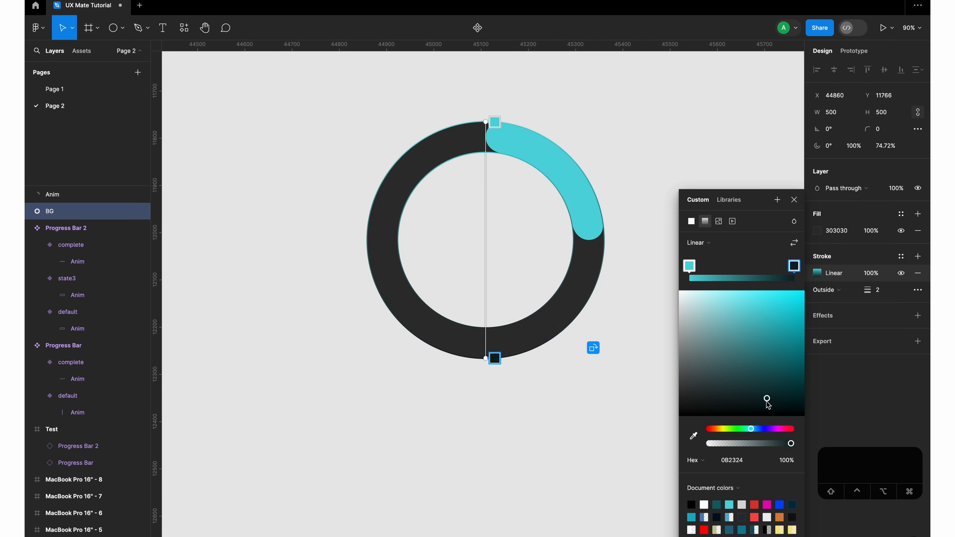
pyautogui.moveTo(767, 399); pyautogui.dragTo(784, 406)
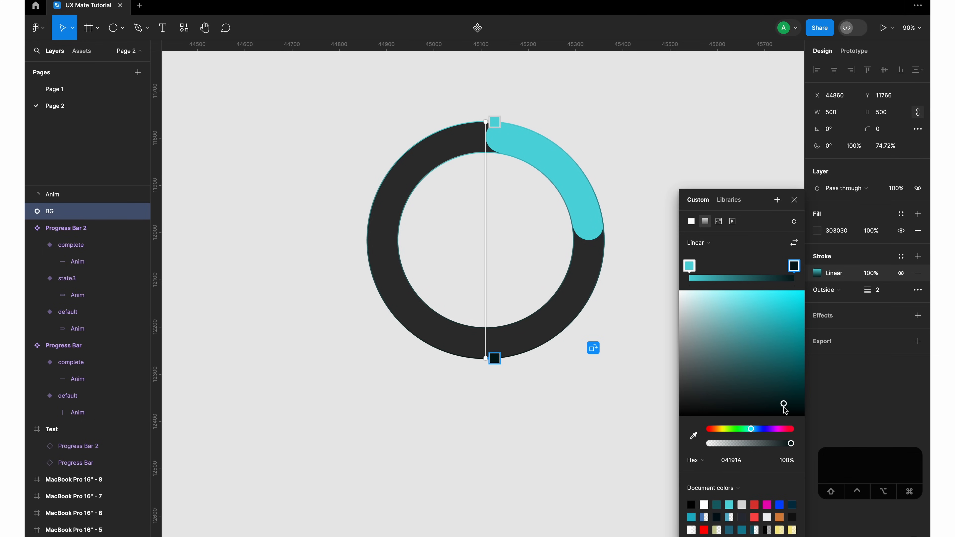
pyautogui.moveTo(494, 358); pyautogui.dragTo(508, 366)
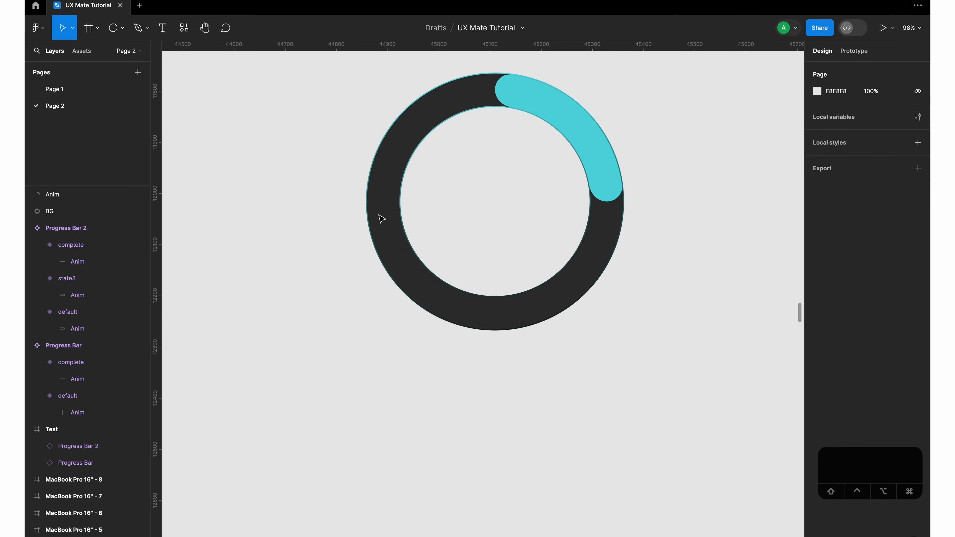
# Step: Select the Anim arc and BG ring together and bring up their context menu
pyautogui.scroll(-3)
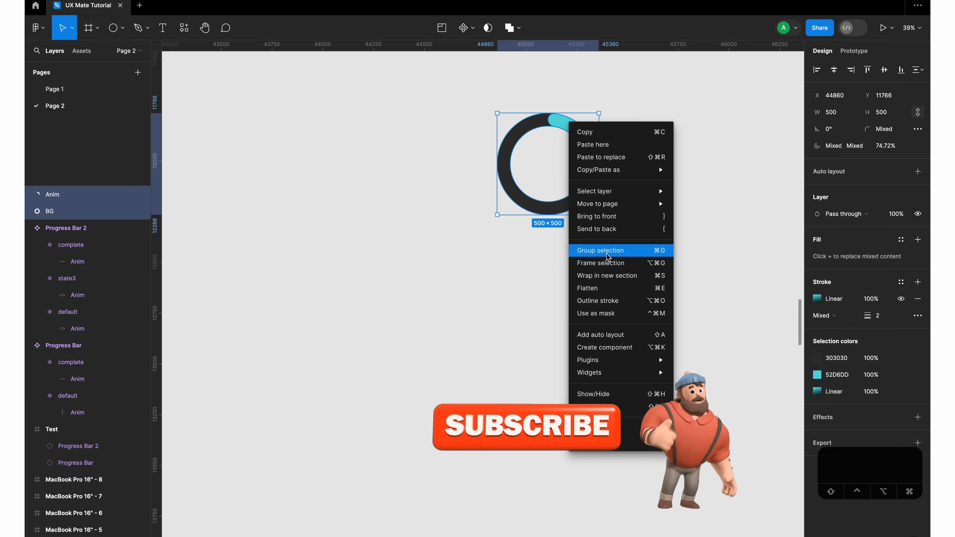
pyautogui.moveTo(607, 263)
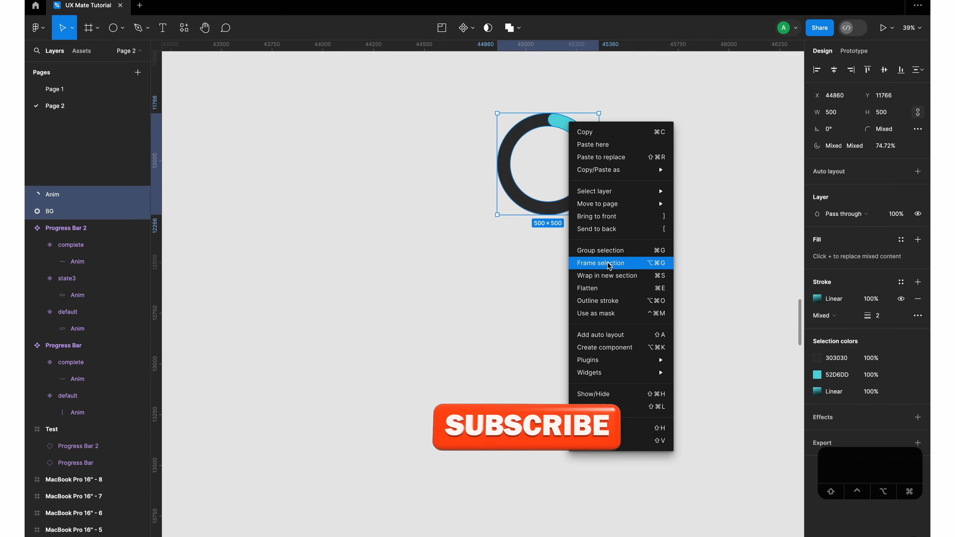
# Step: Frame the selection and name the new 500×500 frame 'Loading Anim / 1st'
pyautogui.click(599, 262)
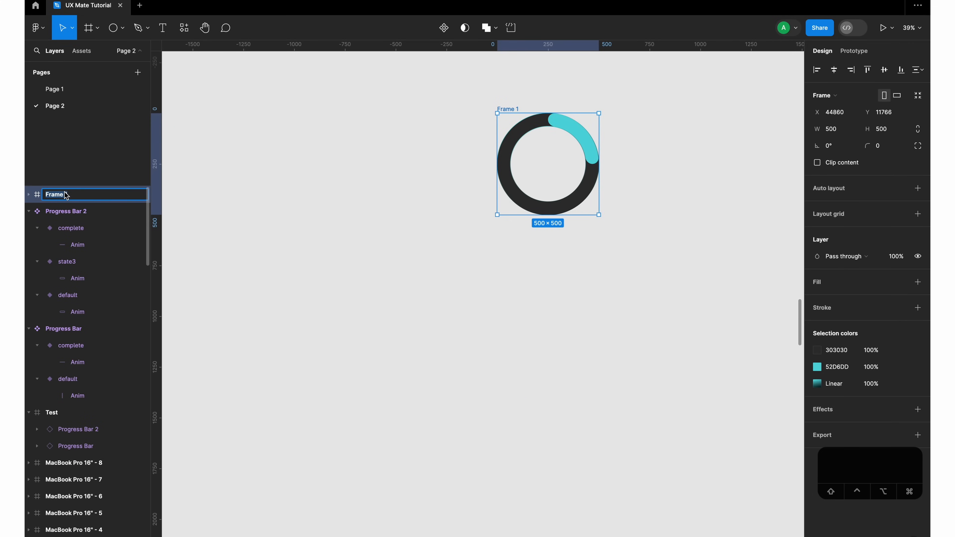
pyautogui.write('Loading NAimation')
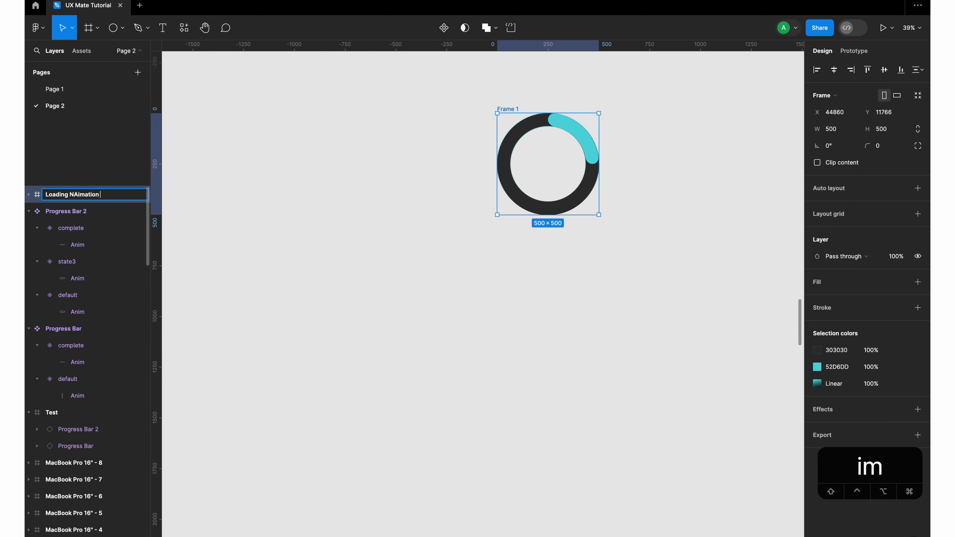
pyautogui.press('Backspace')
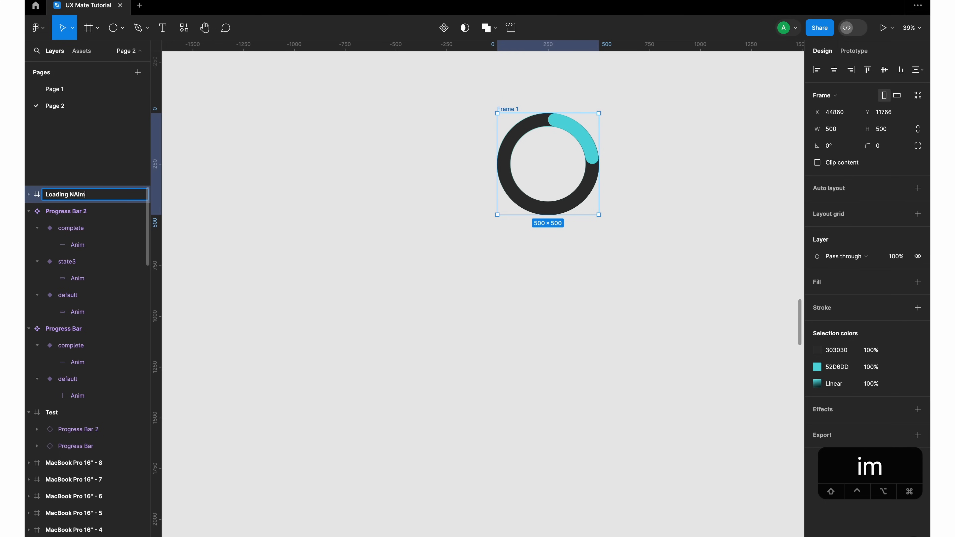
pyautogui.write('Loading Anim')
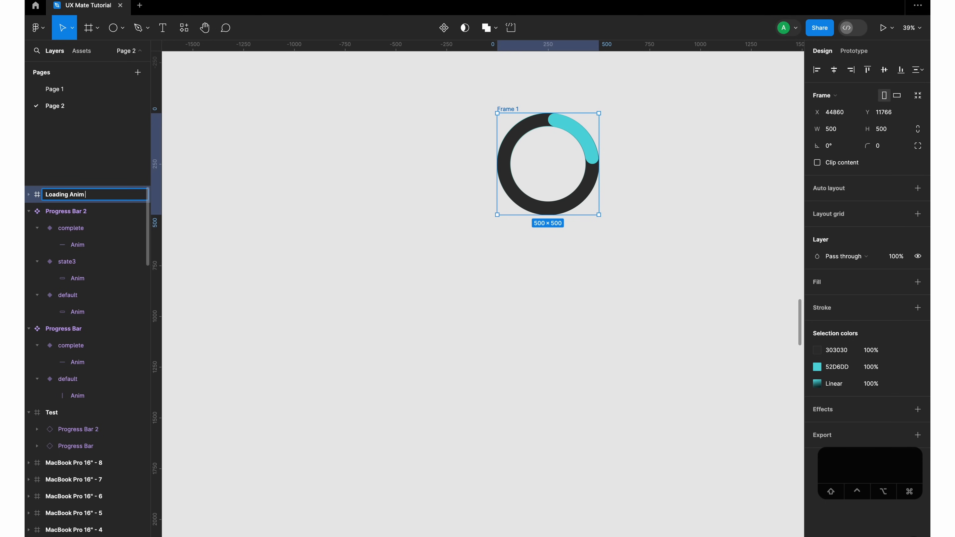
pyautogui.write('/')
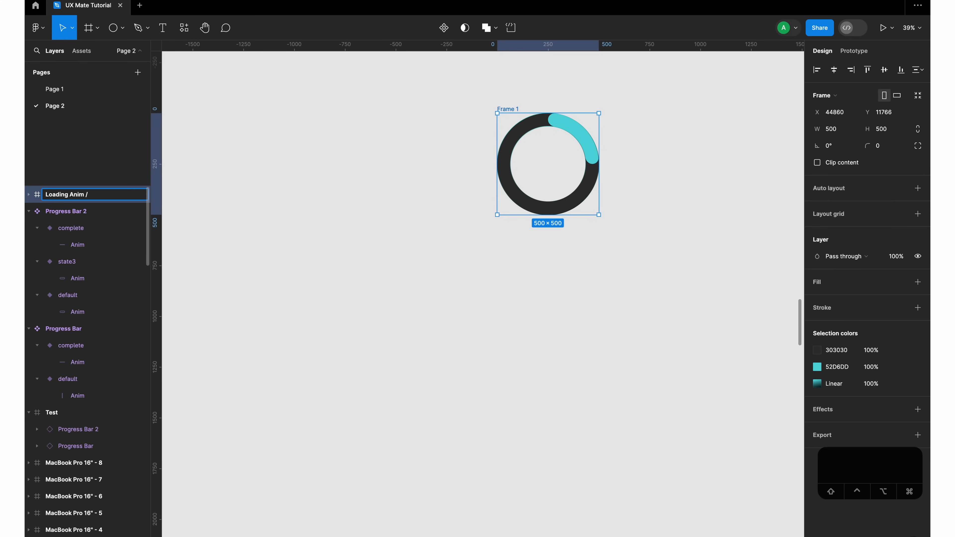
pyautogui.write('qst')
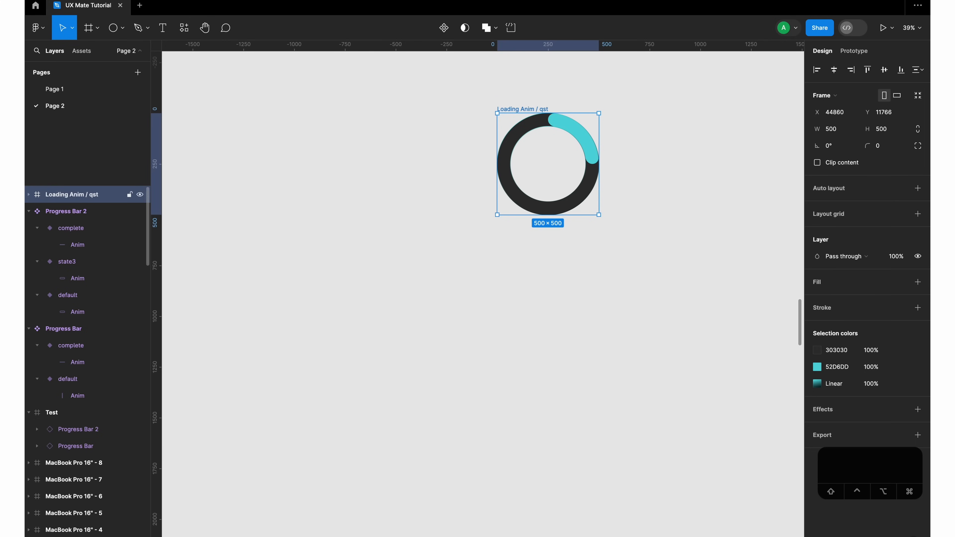
pyautogui.doubleClick(72, 195)
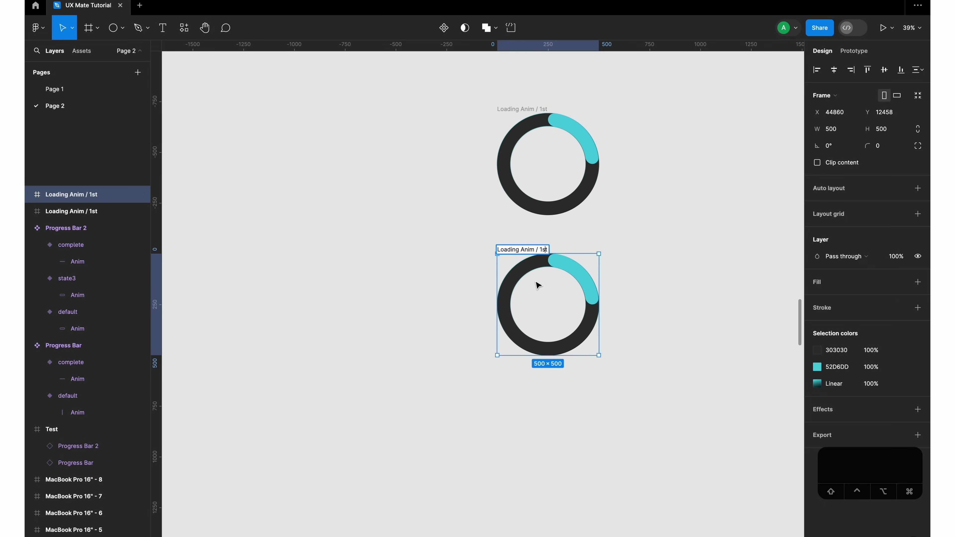
# Step: Duplicate the frame three times below it, named Loading Anim / 2nd, 3rd and 4th
pyautogui.write('2nd')
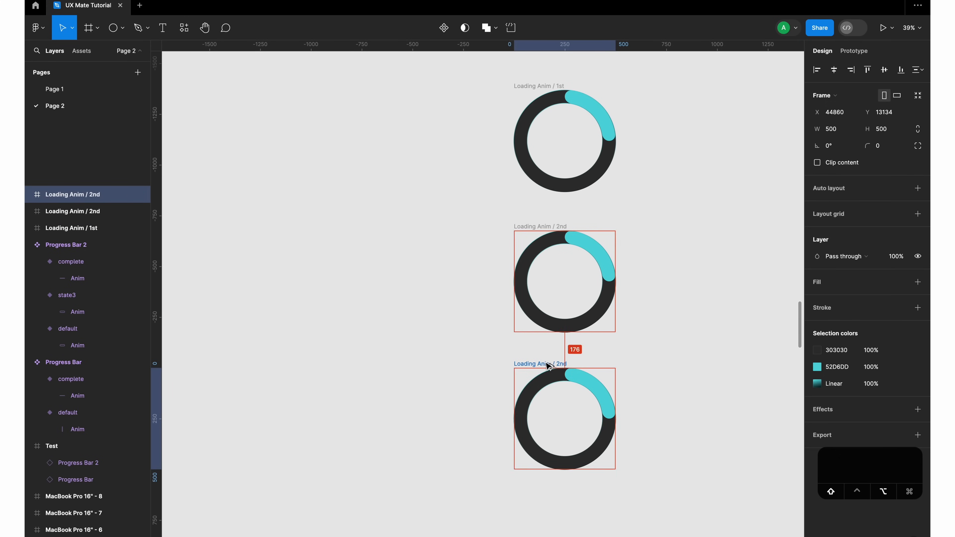
pyautogui.click(545, 423)
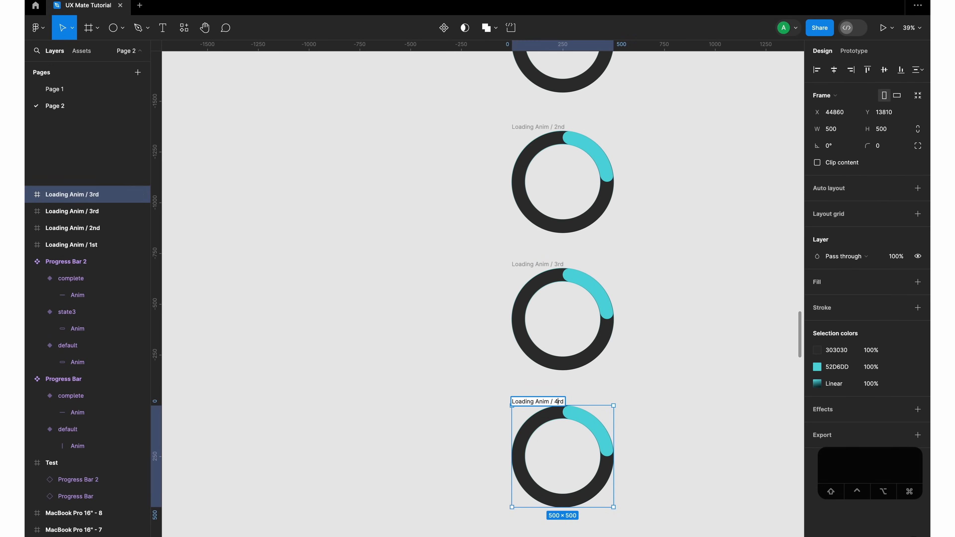
pyautogui.press('Backspace')
pyautogui.write('th')
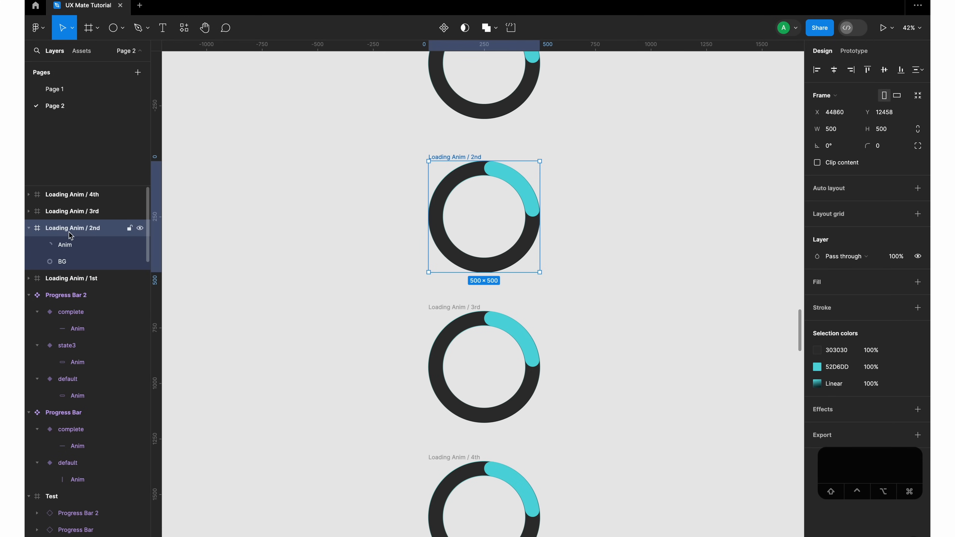
# Step: Rotate the Anim arc in frames 2nd–4th by successive 90° steps around the ring
pyautogui.click(65, 244)
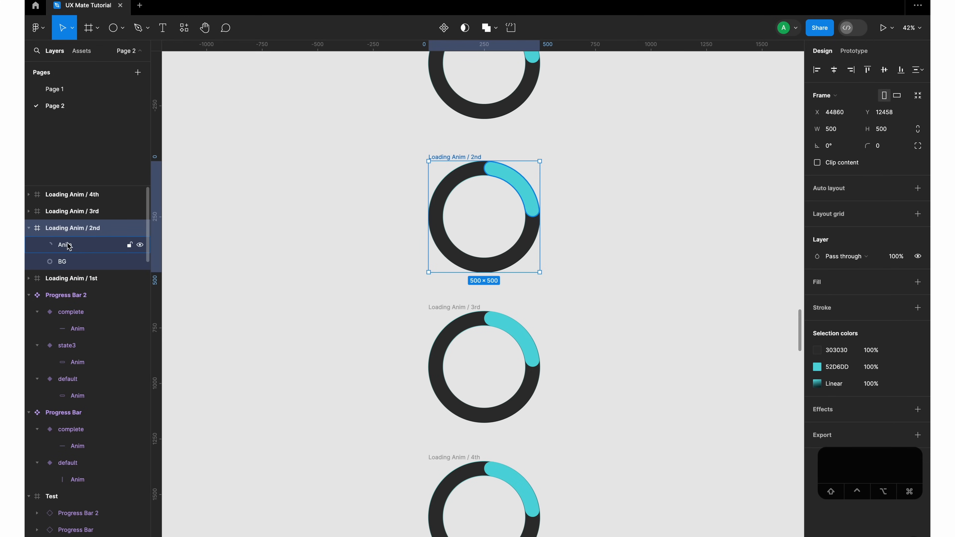
pyautogui.moveTo(68, 252)
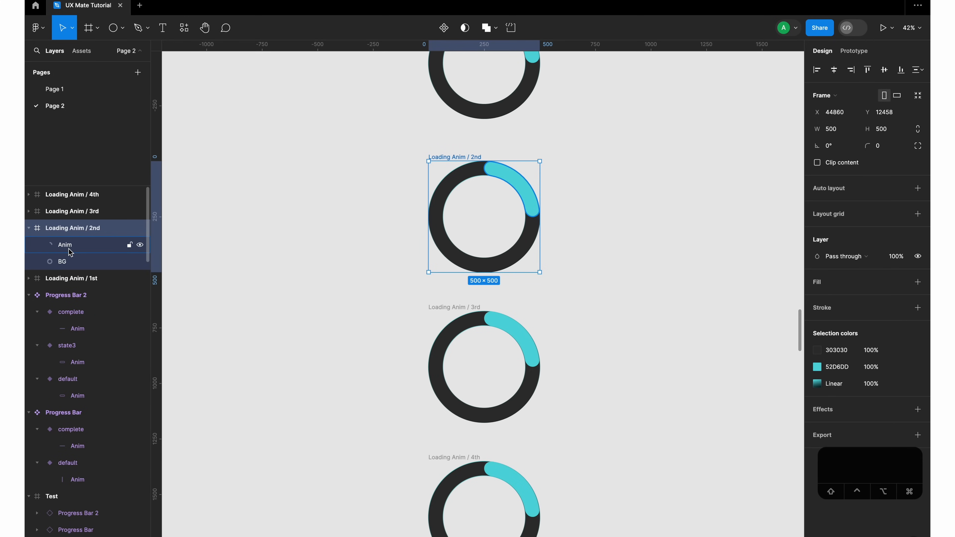
pyautogui.moveTo(71, 250)
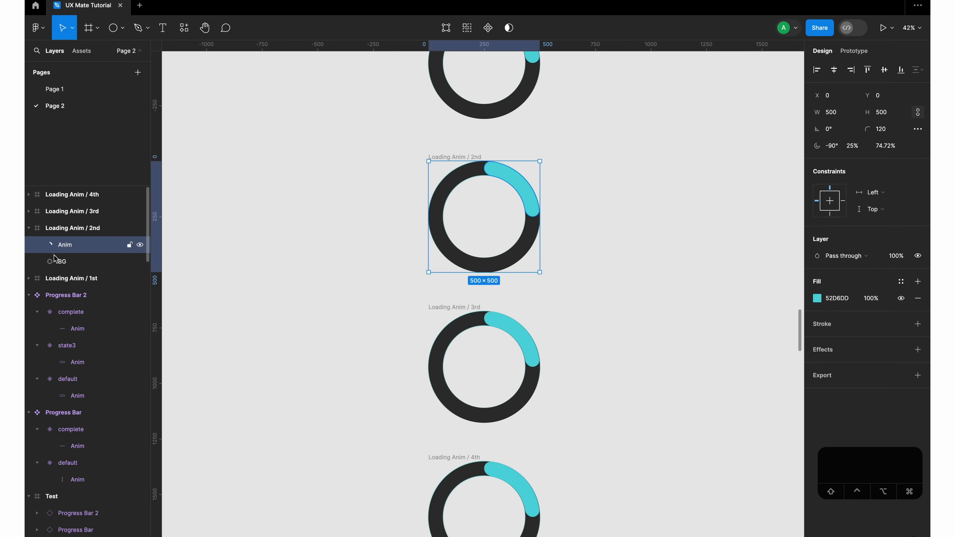
pyautogui.moveTo(81, 248)
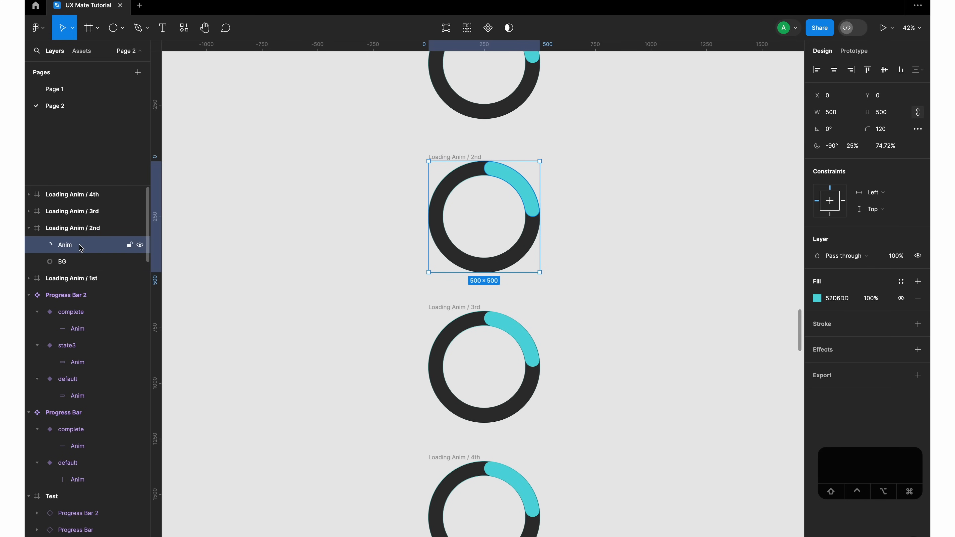
pyautogui.moveTo(75, 253)
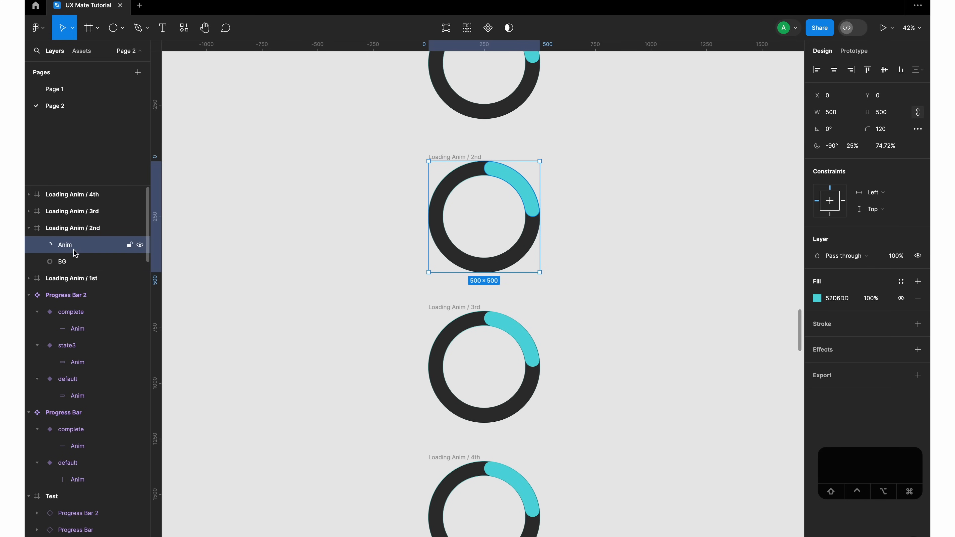
pyautogui.click(882, 129)
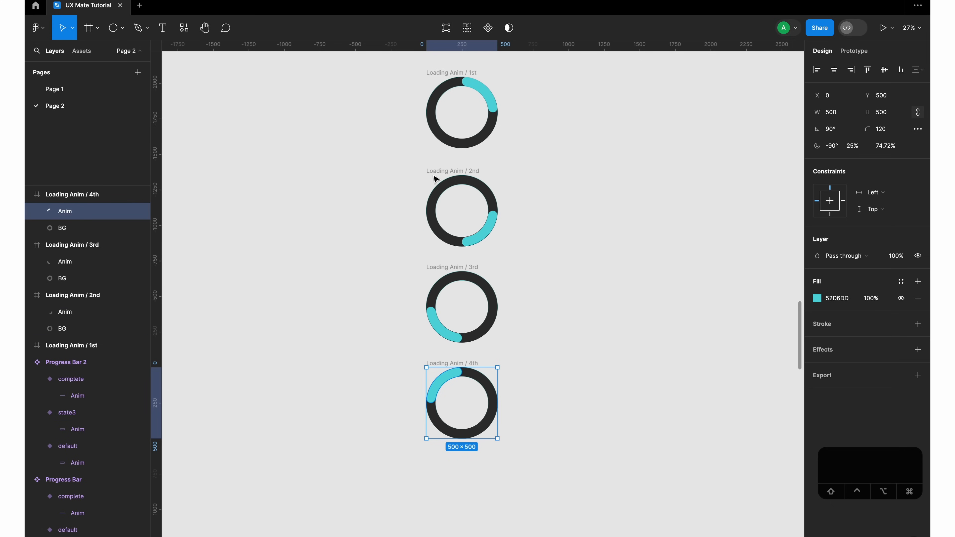
pyautogui.click(461, 112)
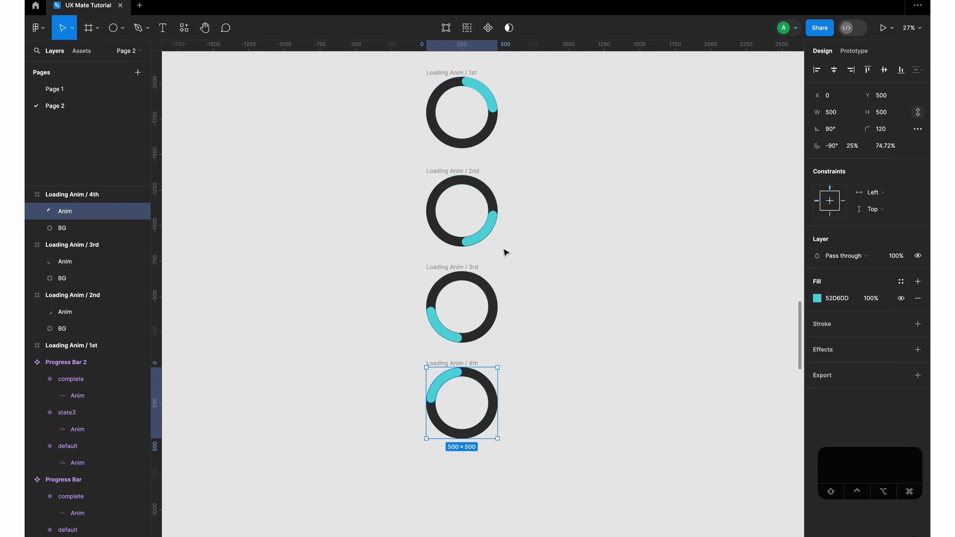
pyautogui.moveTo(390, 81)
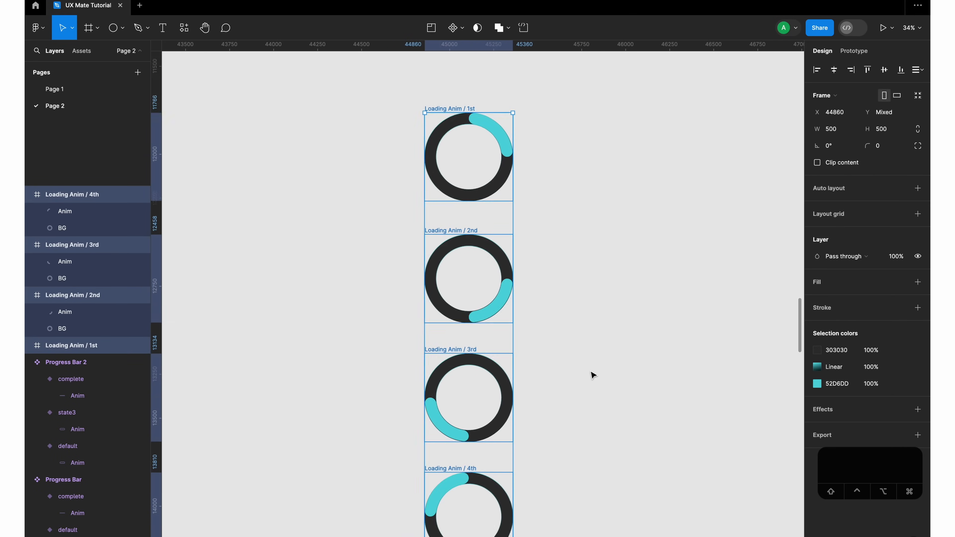
# Step: Create a 'Loading Anim' component set from the four selected frames via Create component set
pyautogui.click(453, 27)
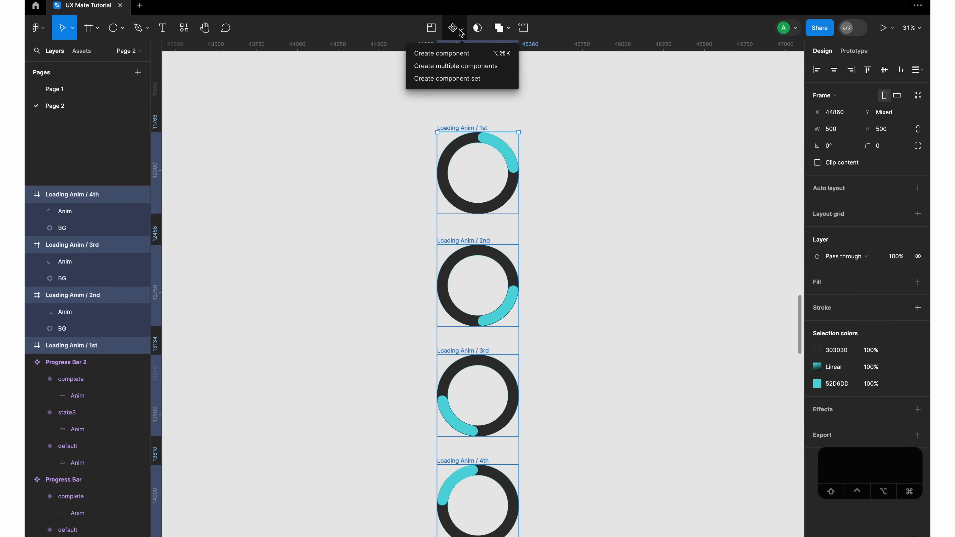
pyautogui.moveTo(461, 78)
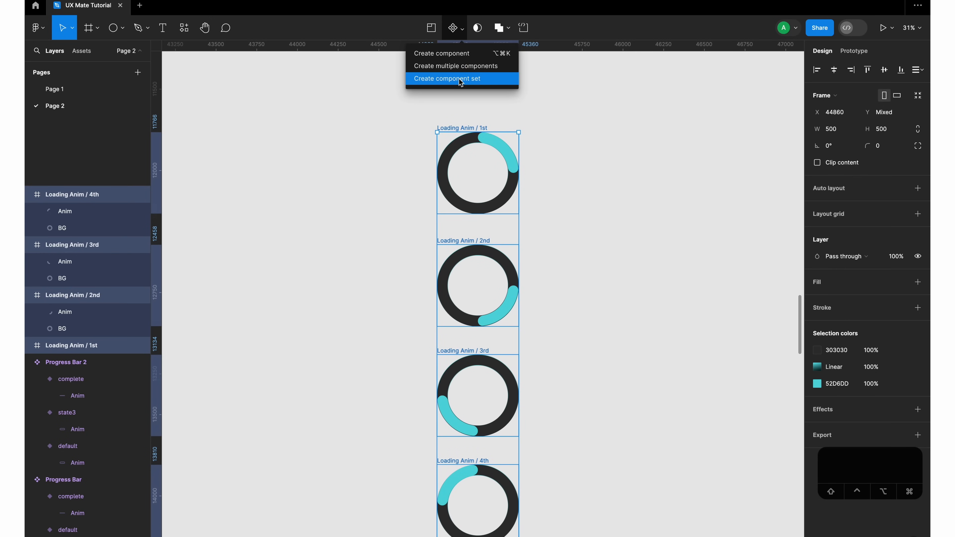
pyautogui.click(446, 78)
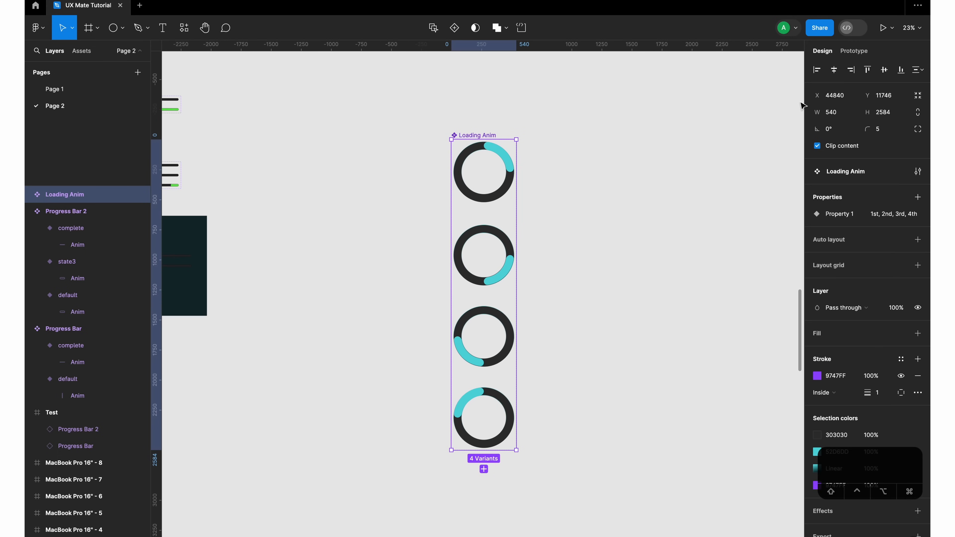
pyautogui.click(854, 51)
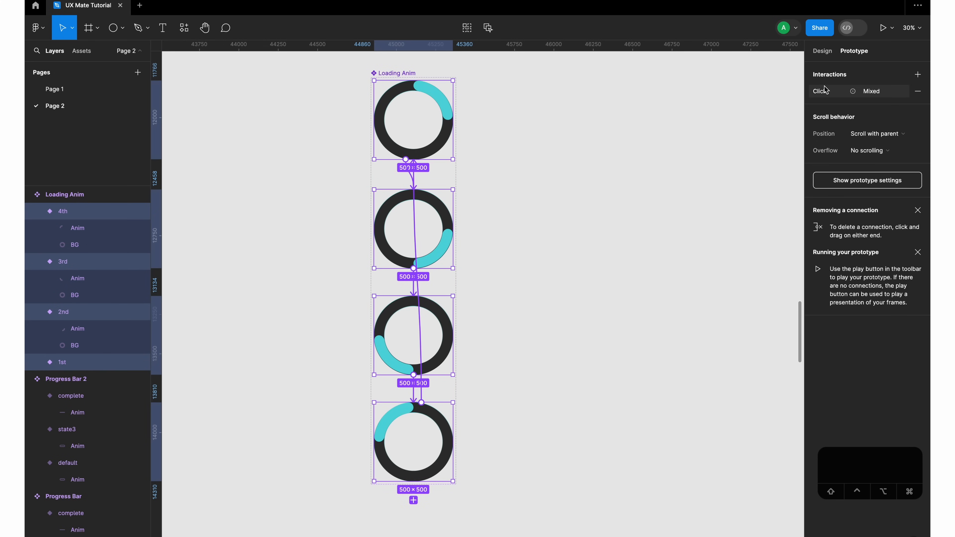
pyautogui.moveTo(824, 91)
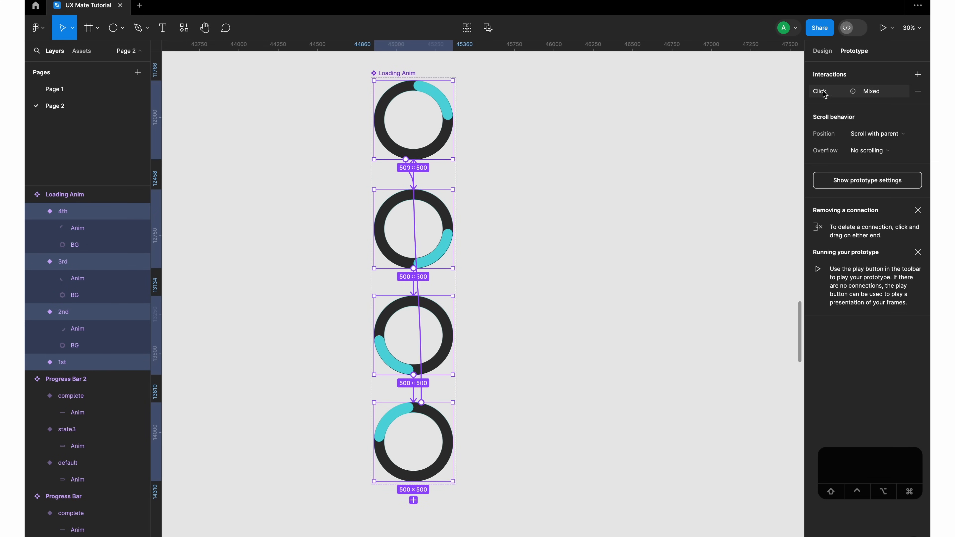
# Step: Change the variant interaction trigger to After delay with a 1ms delay
pyautogui.click(819, 91)
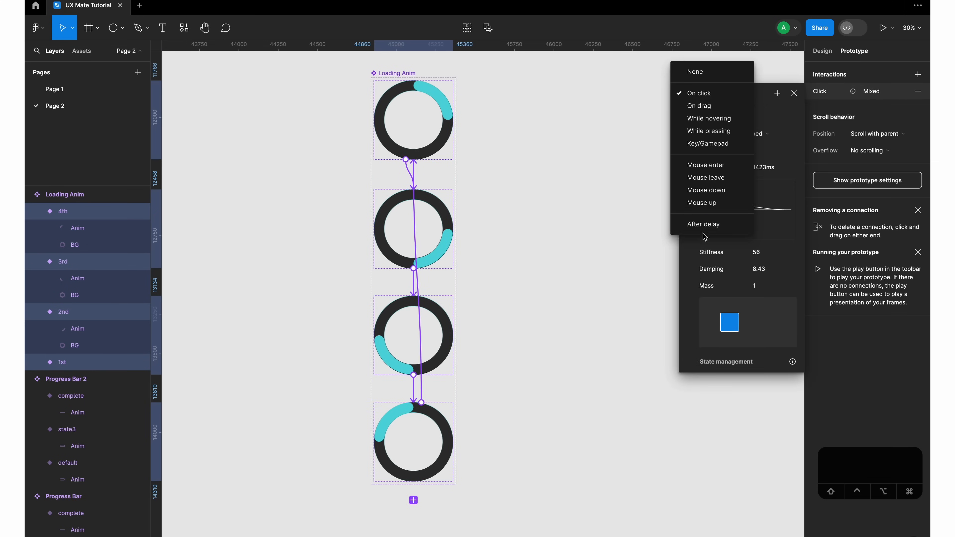
pyautogui.click(703, 225)
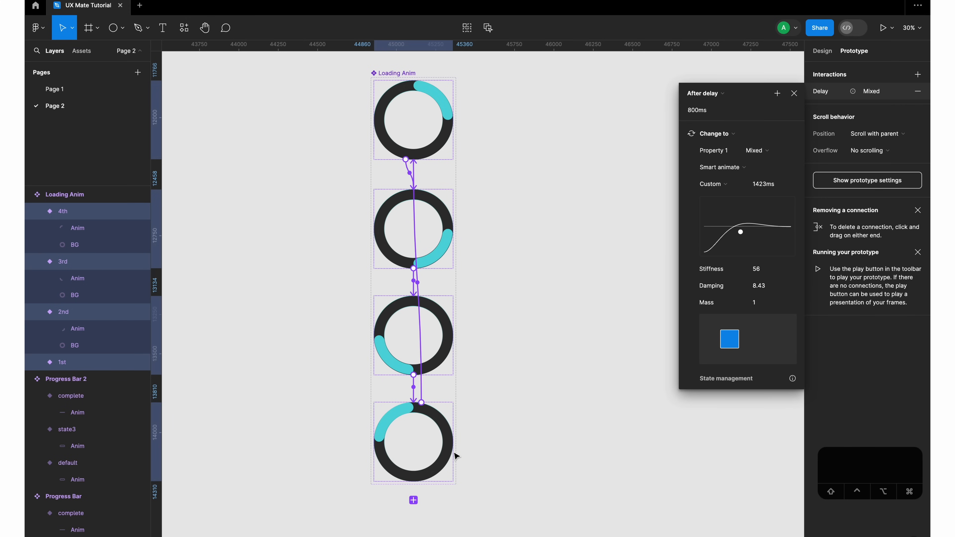
pyautogui.click(716, 110)
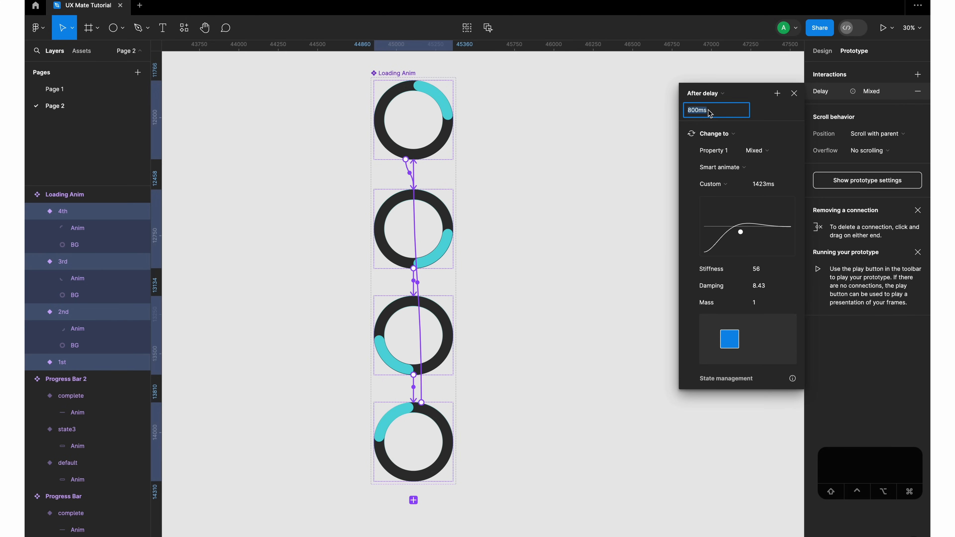
pyautogui.write('1ms')
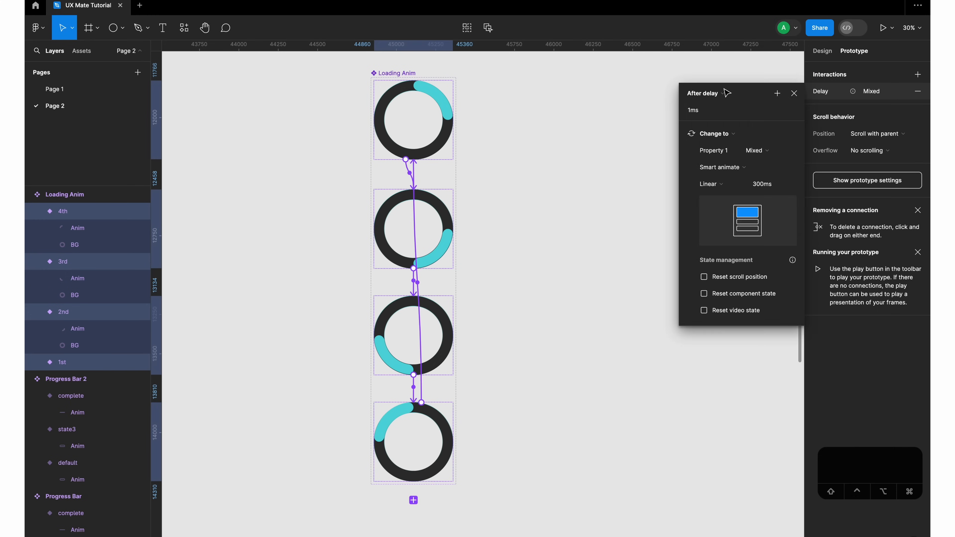
# Step: Set the smart-animate transition duration to 600 ms with linear easing
pyautogui.click(771, 183)
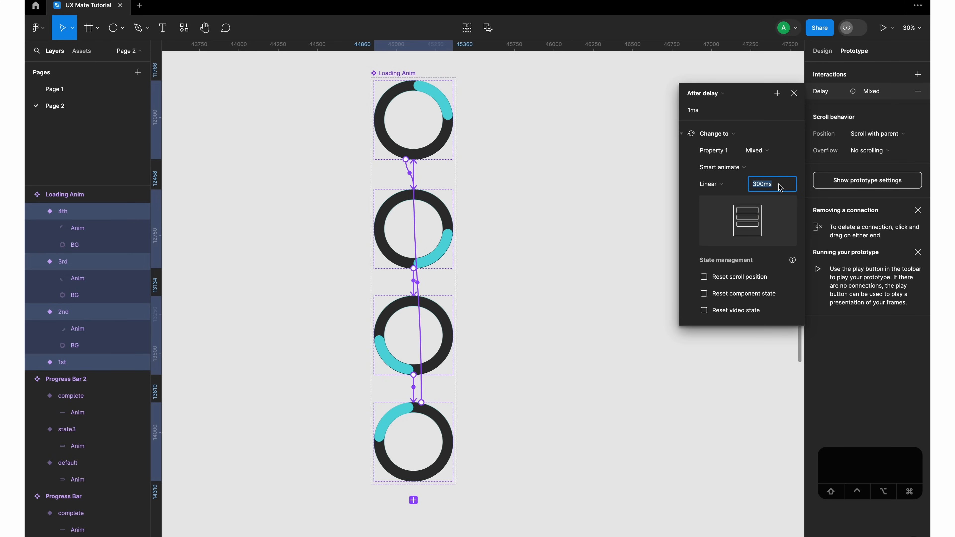
pyautogui.write('600')
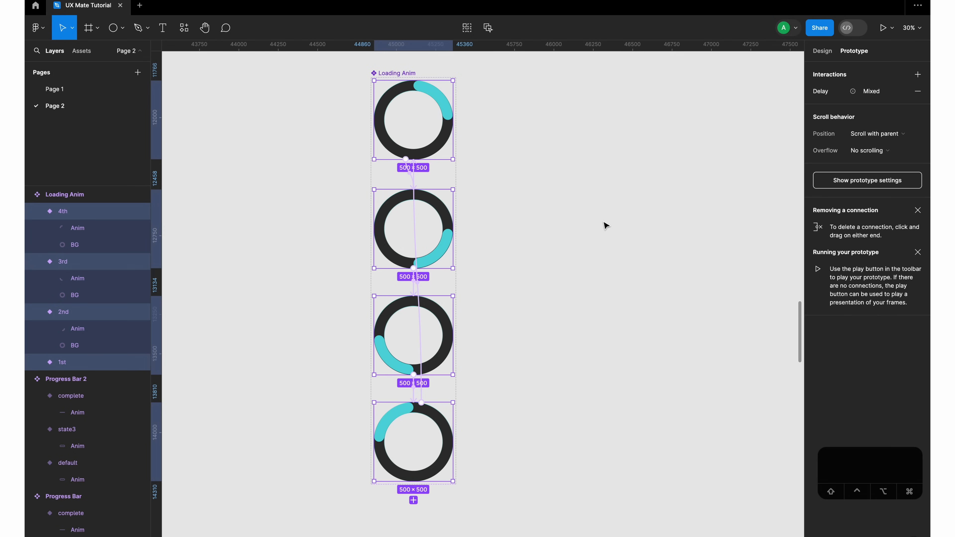
pyautogui.scroll(-3)
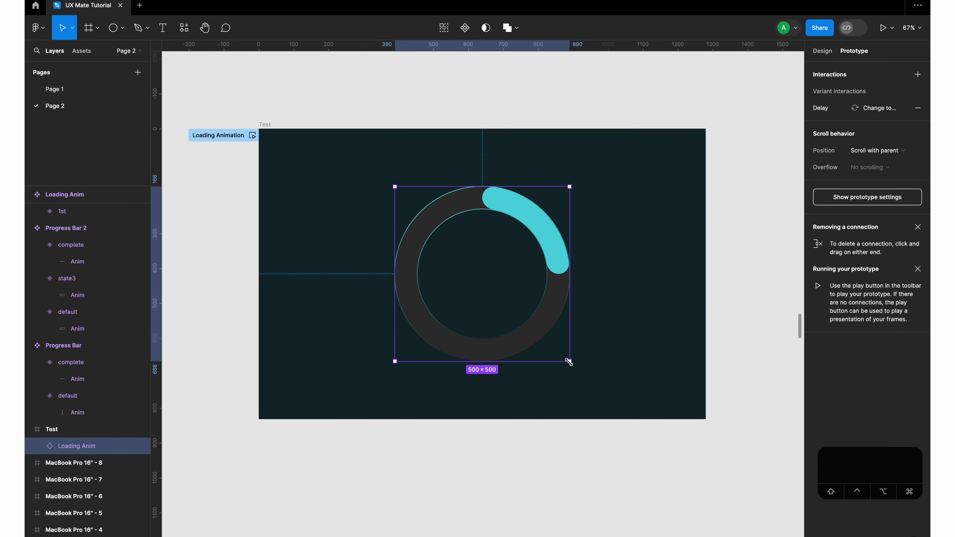
pyautogui.moveTo(513, 322)
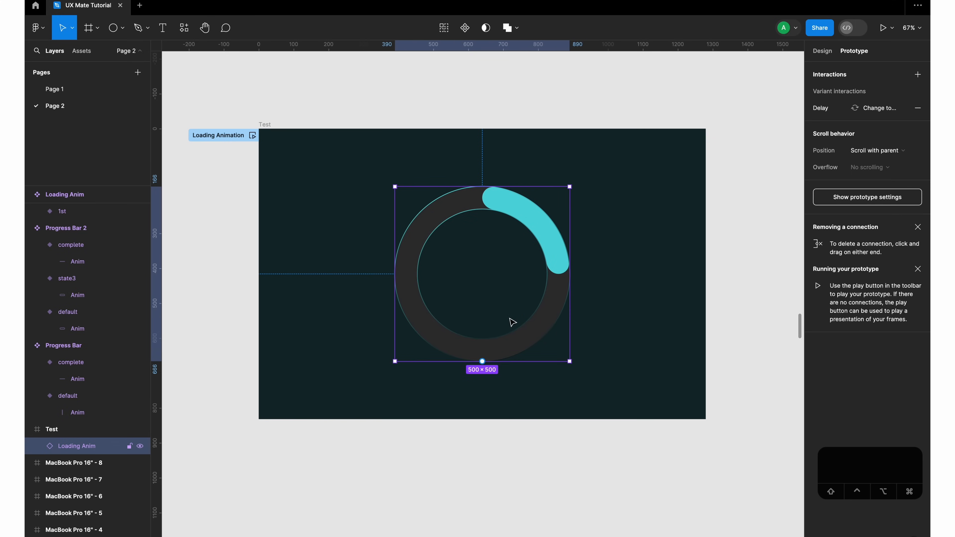
# Step: Select the Loading Anim instance in Test and review its prototype interactions before previewing
pyautogui.click(63, 27)
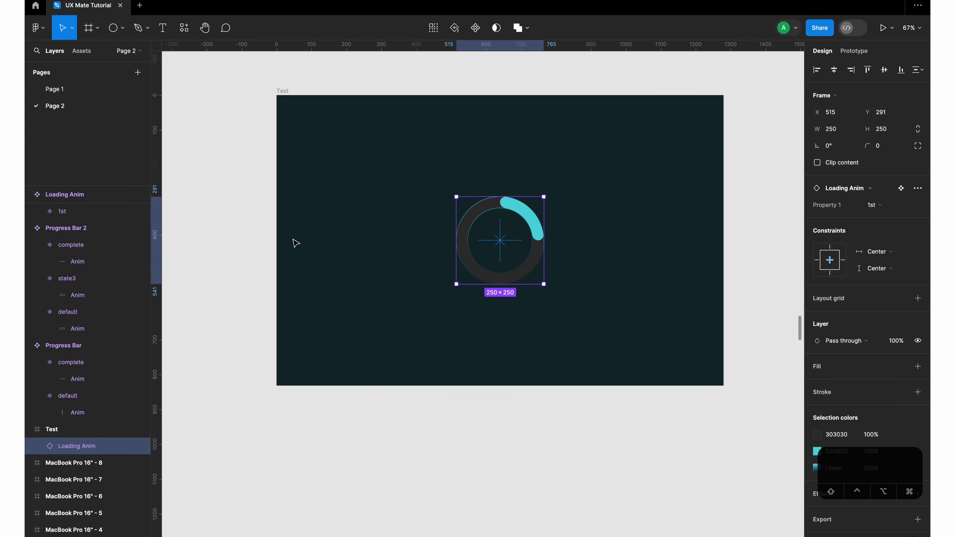
pyautogui.click(853, 51)
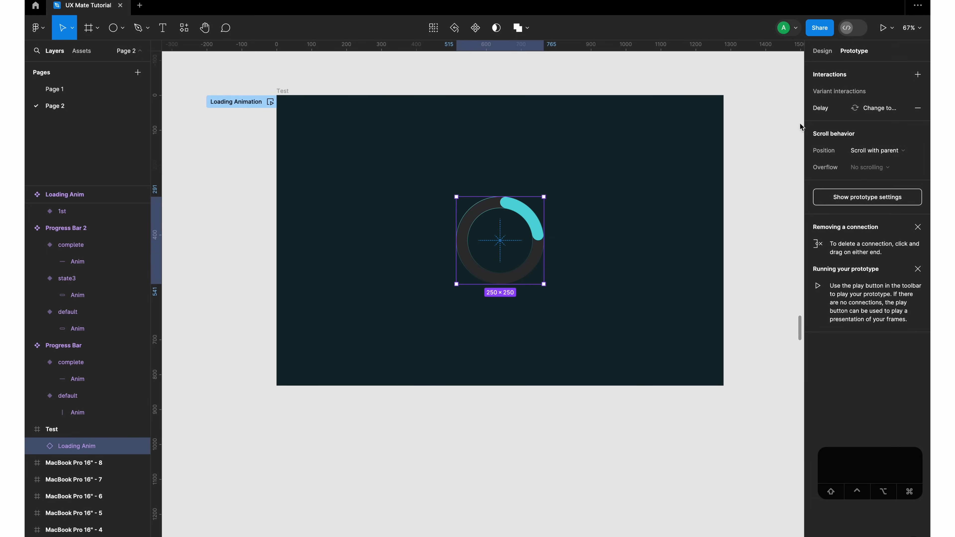
pyautogui.click(881, 27)
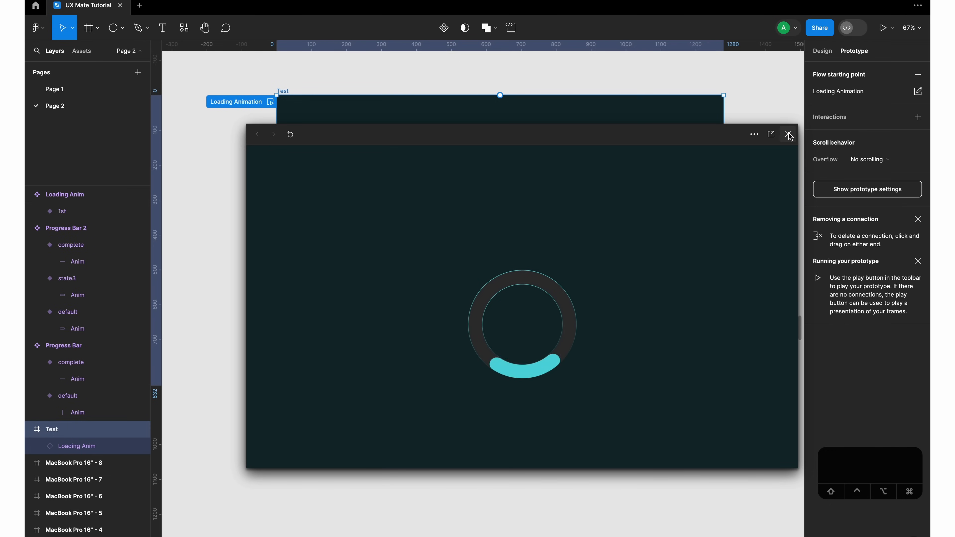
# Step: Close the prototype preview and scroll back toward the Loading Anim component variants
pyautogui.click(787, 134)
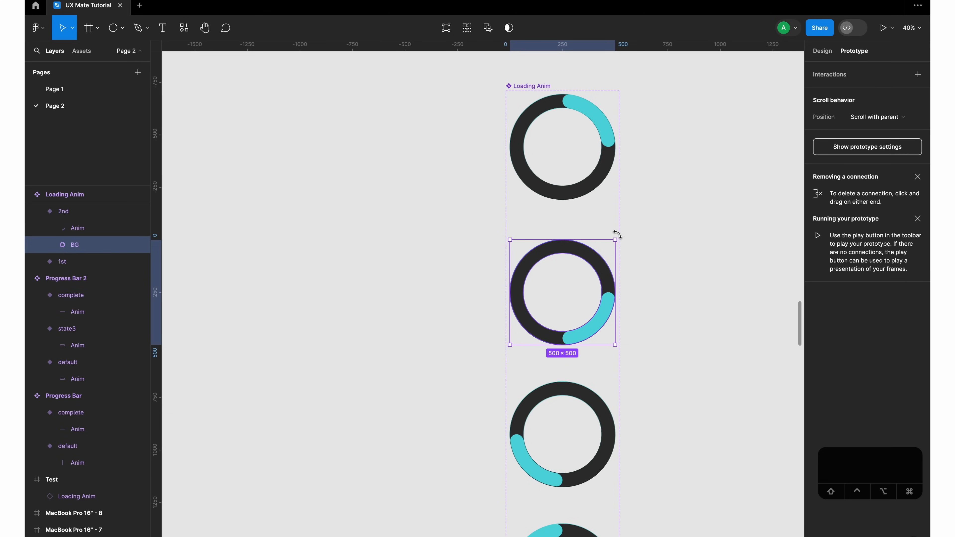
pyautogui.scroll(-3)
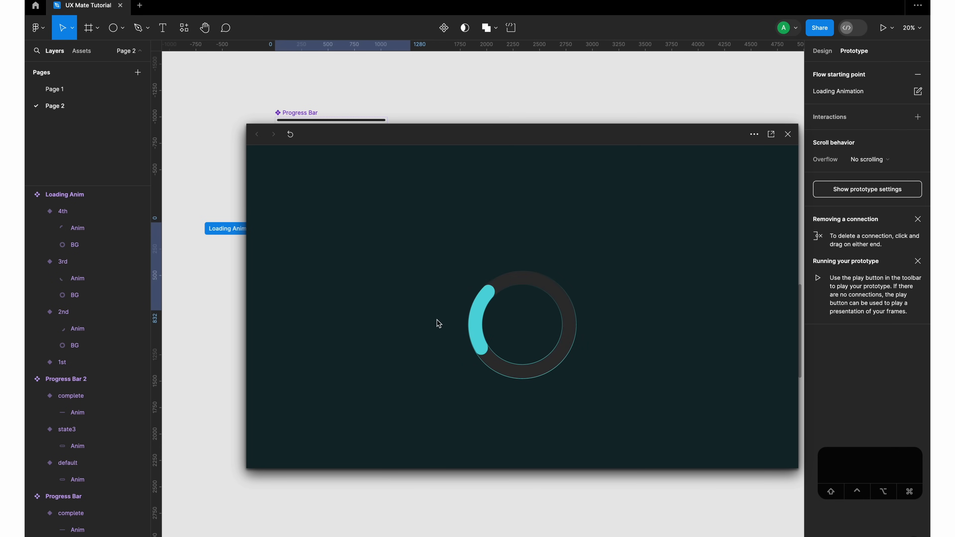
pyautogui.moveTo(461, 385)
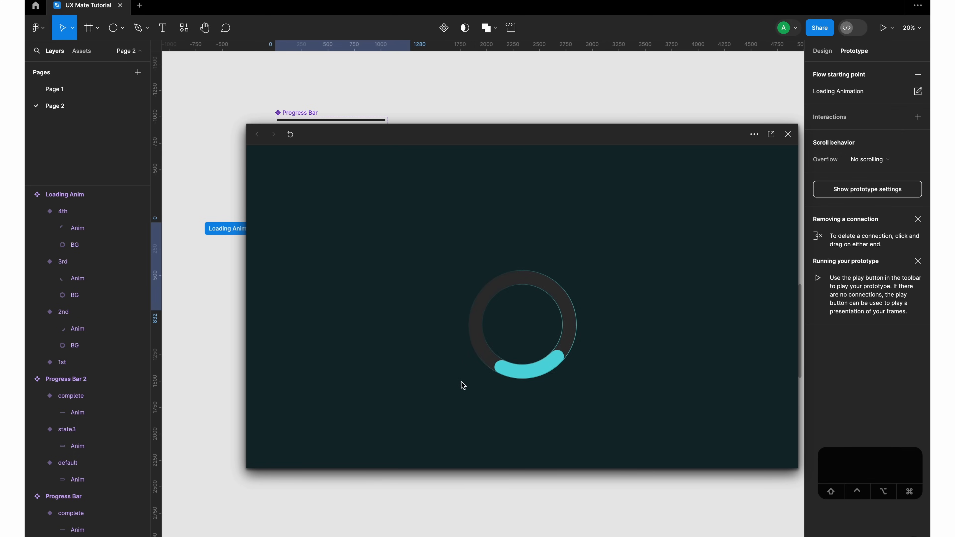
pyautogui.moveTo(621, 398)
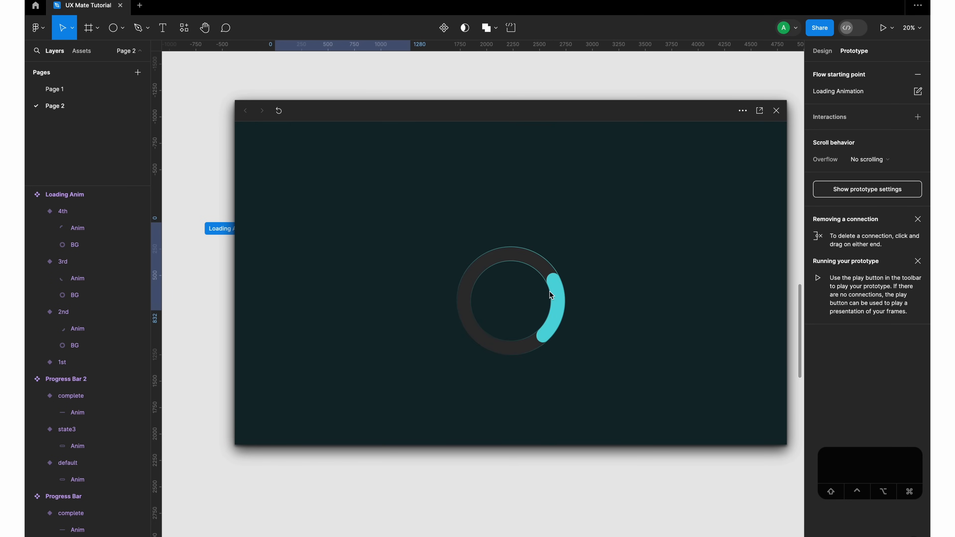
pyautogui.moveTo(505, 288)
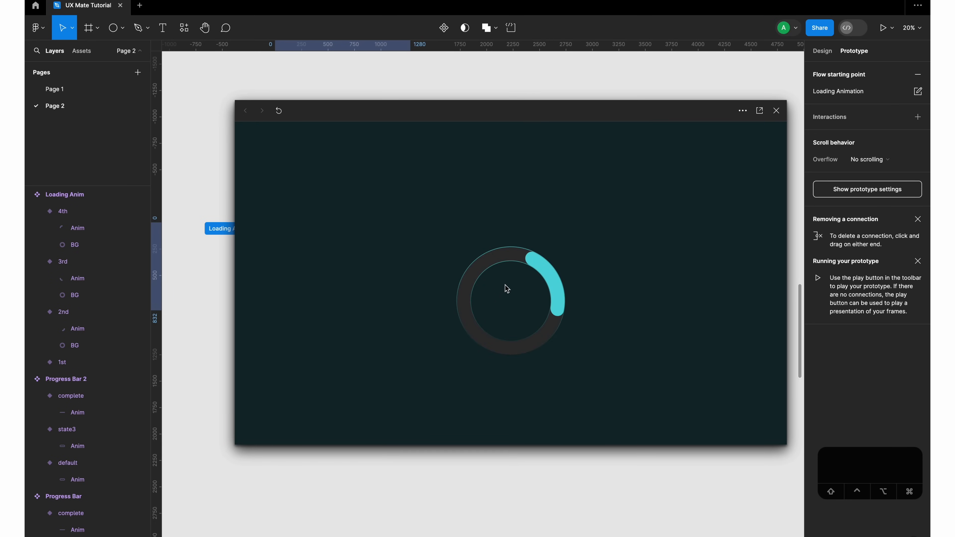